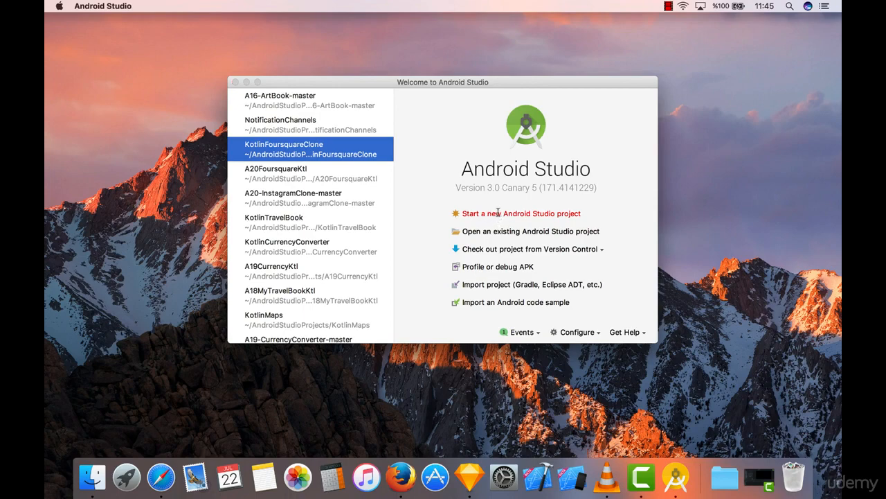
Step: Start a new Android Studio project from the Welcome screen
click(521, 213)
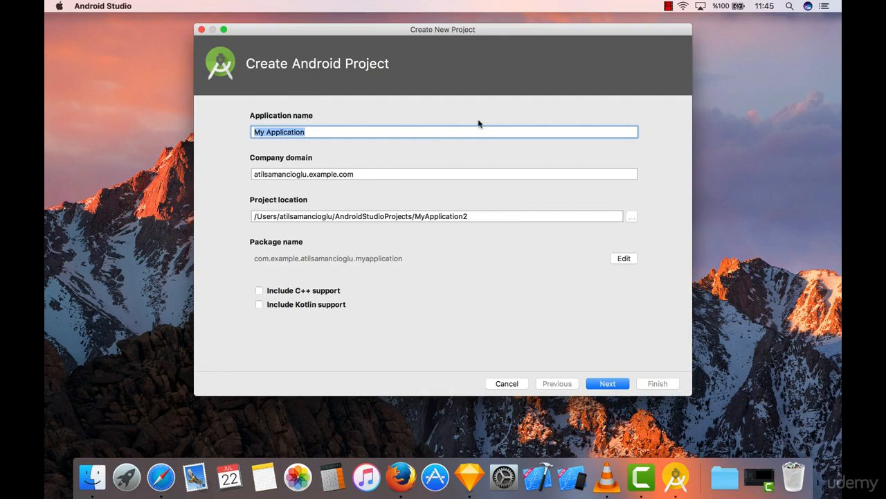
mouse_move(488, 177)
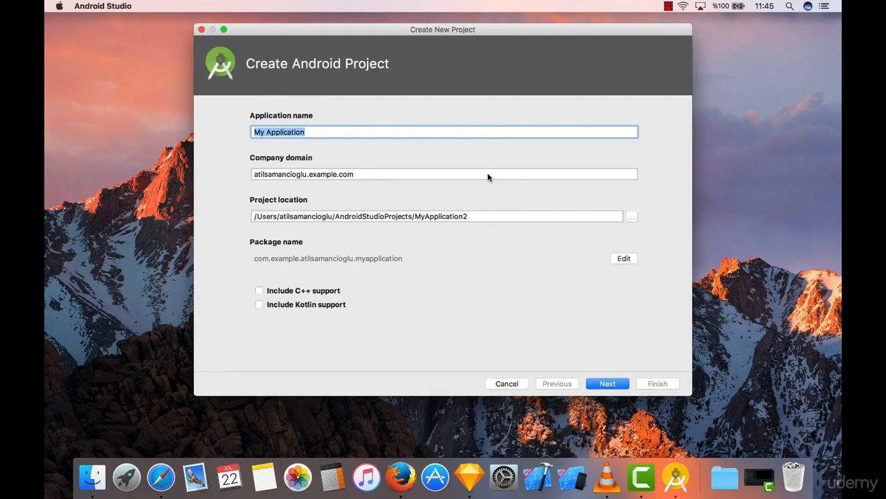
mouse_move(307, 146)
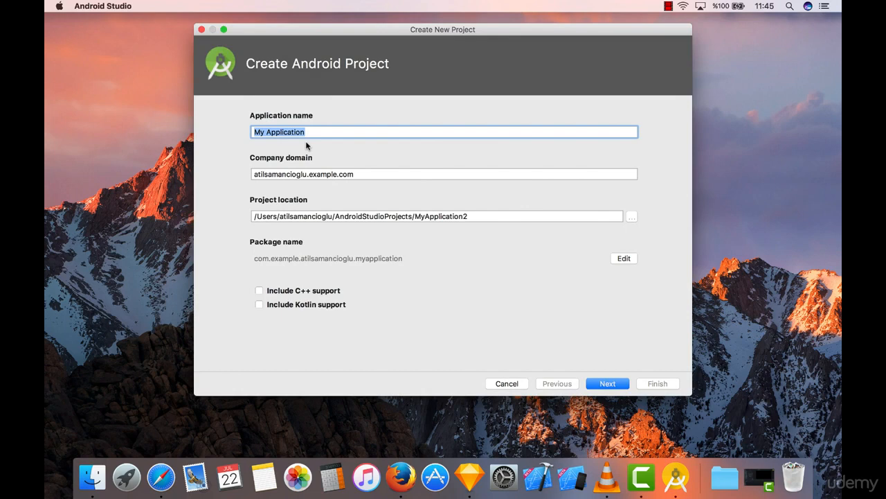
mouse_move(312, 115)
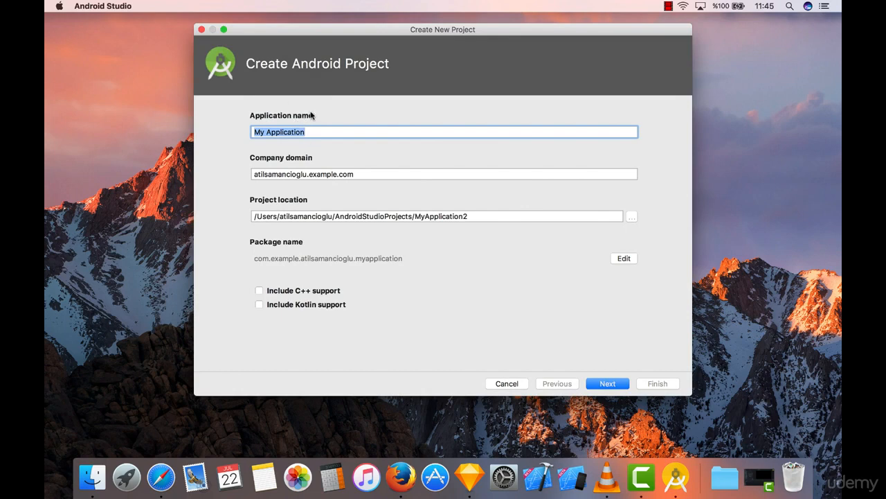
mouse_move(298, 163)
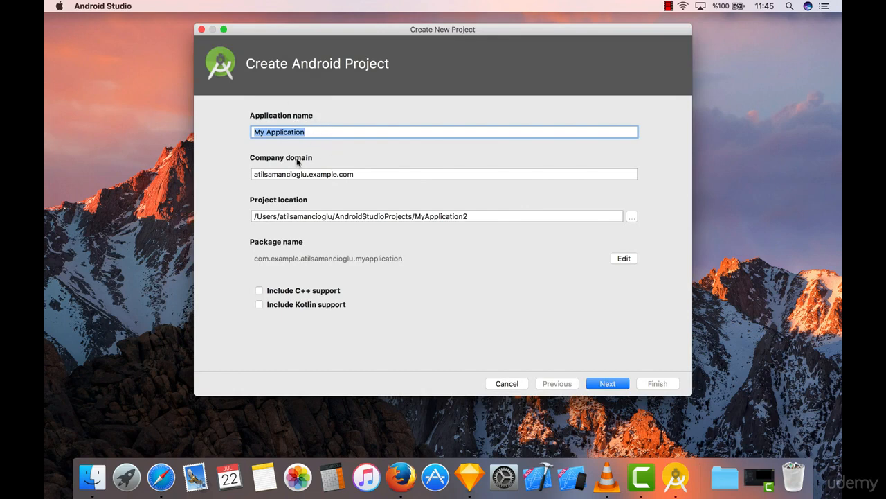
mouse_move(289, 203)
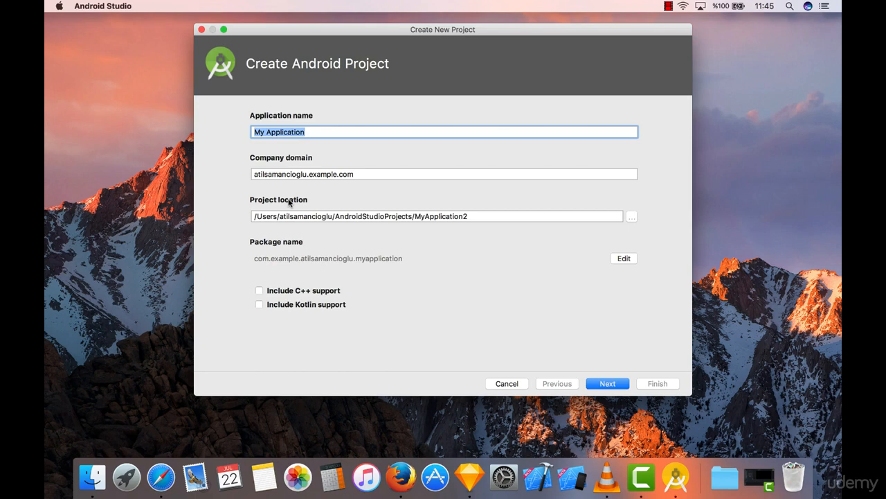
mouse_move(328, 253)
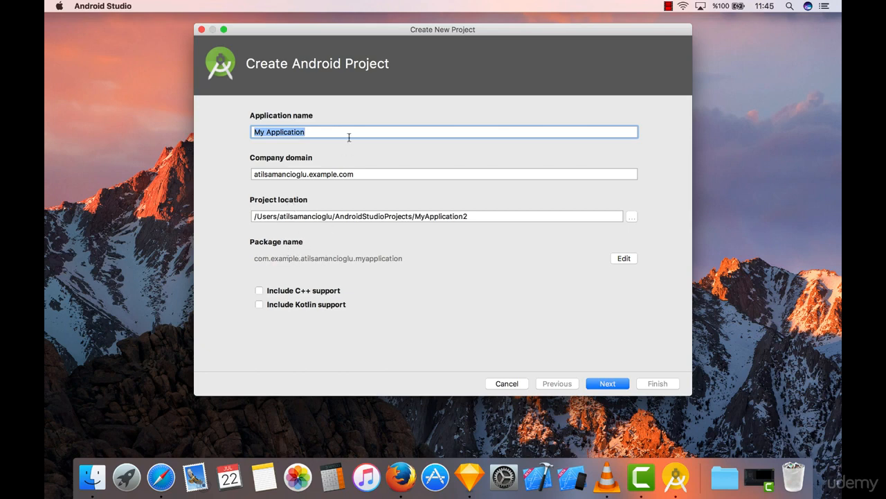
mouse_move(348, 136)
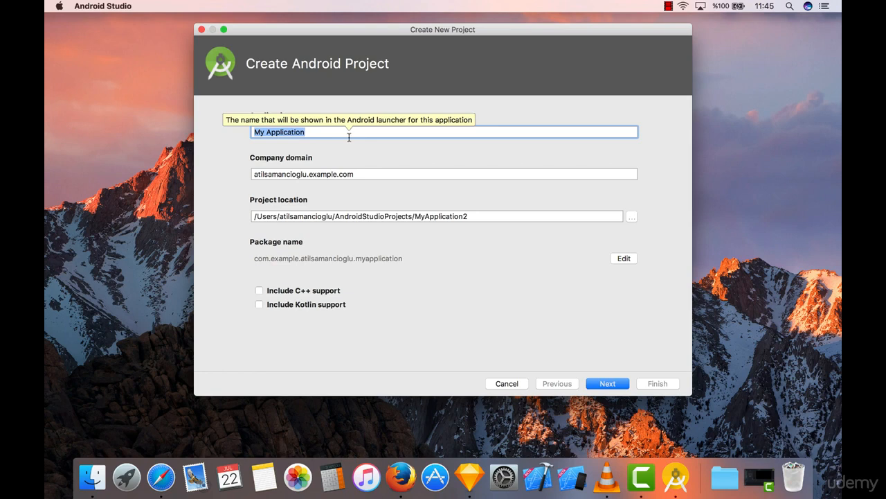
Step: Enter MyFirstKotlin as the application name
text(MyFirstKotlin)
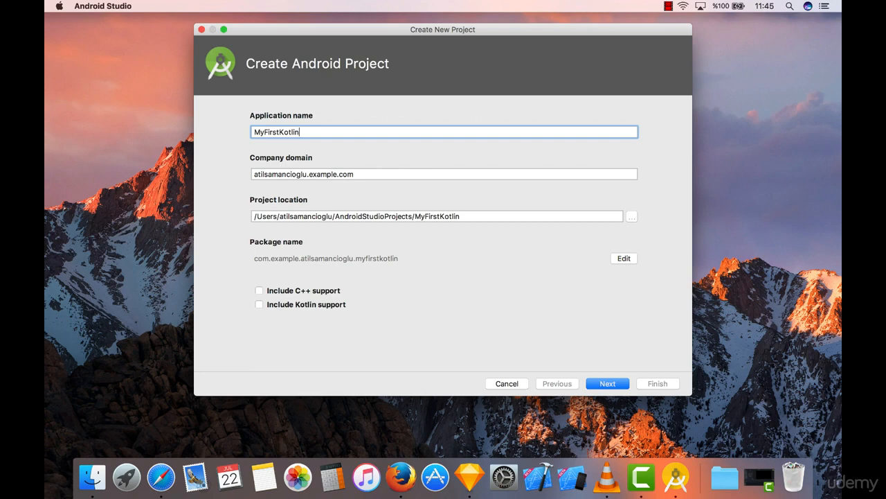
mouse_move(216, 108)
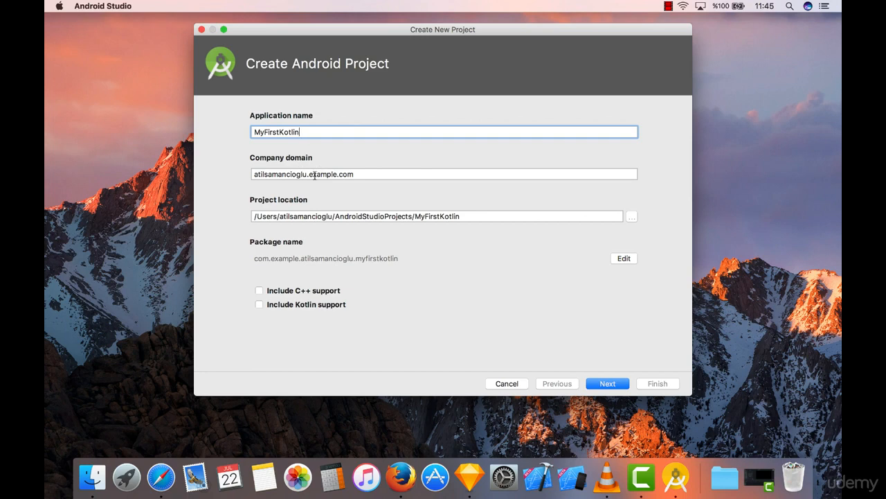
mouse_move(305, 181)
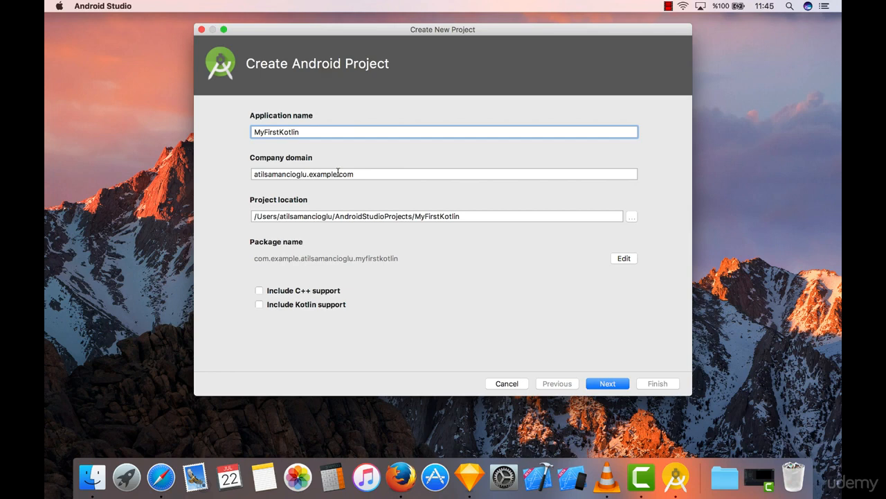
mouse_move(339, 174)
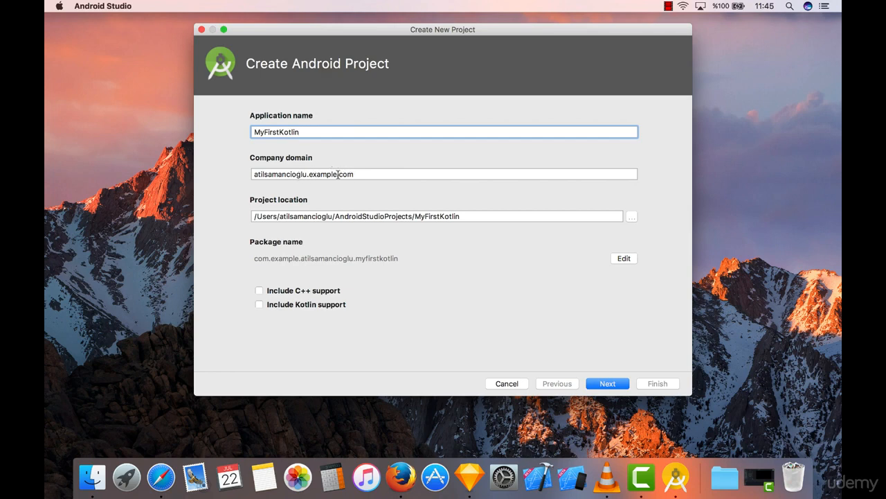
Step: Select the word 'example' in the company domain field to remove it
double_click(325, 173)
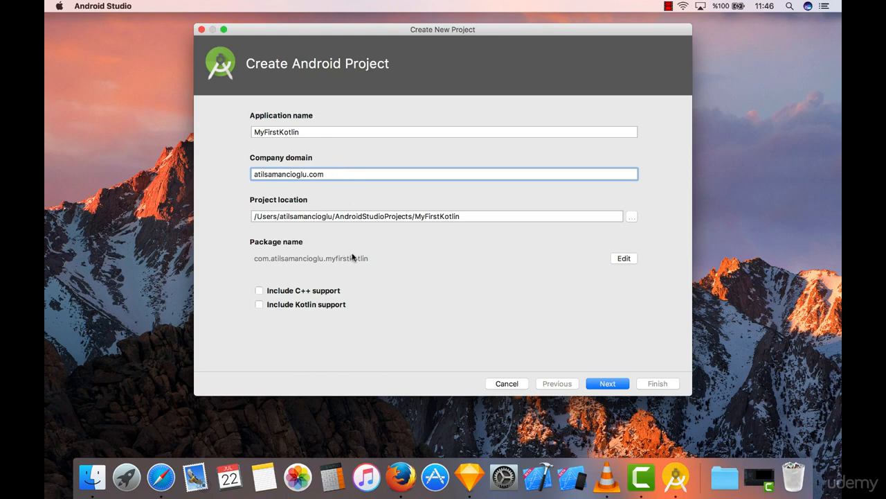
mouse_move(264, 253)
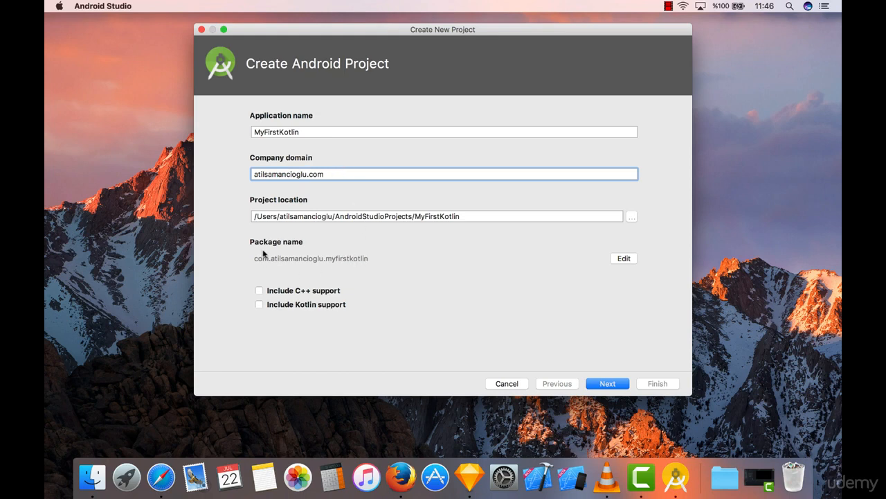
mouse_move(268, 266)
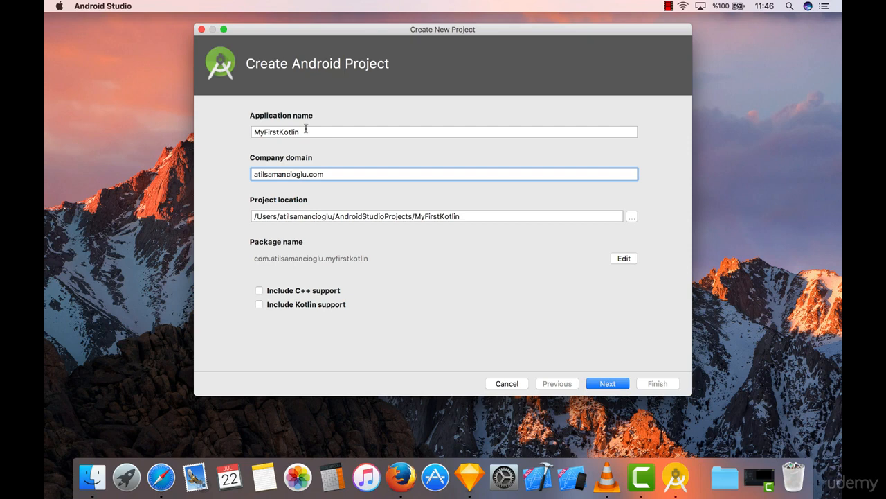
mouse_move(360, 269)
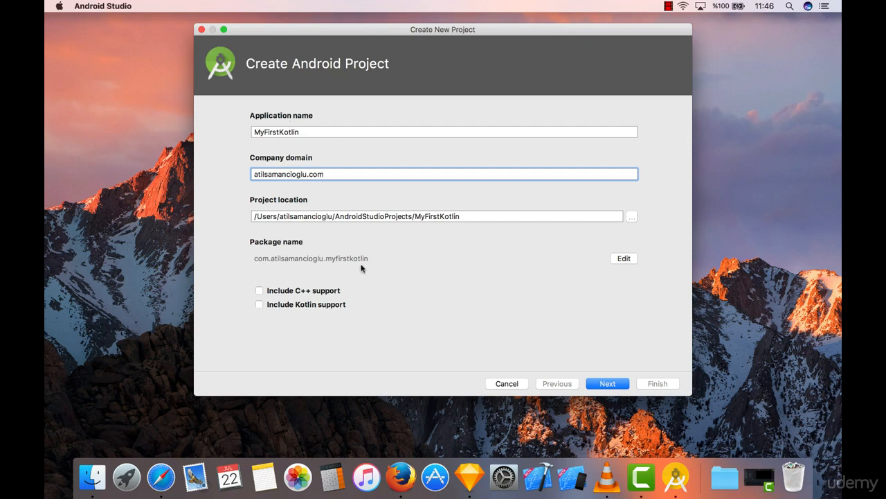
mouse_move(348, 265)
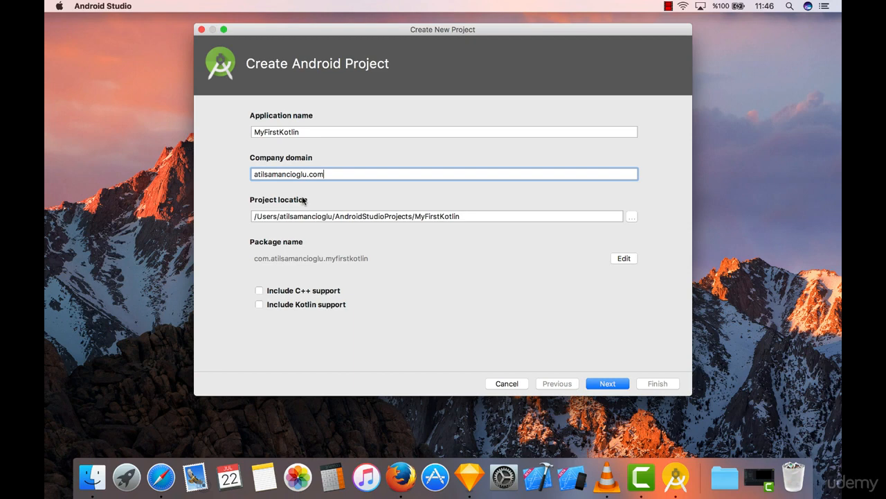
mouse_move(353, 259)
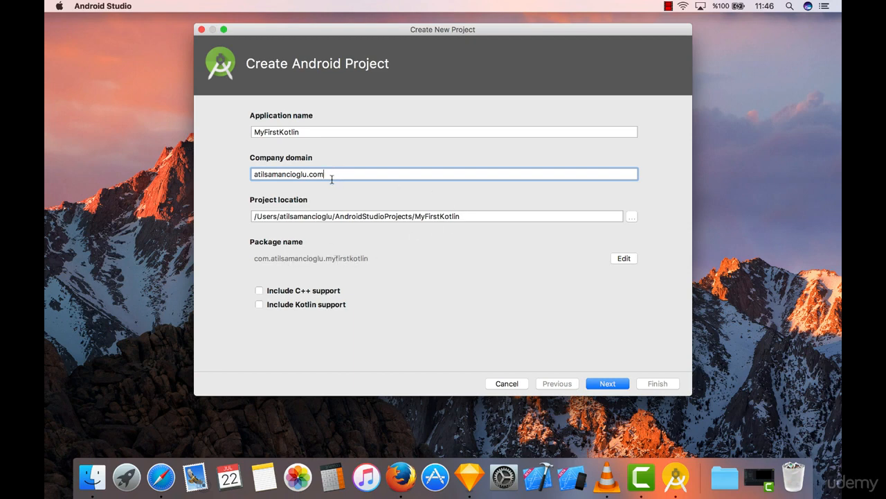
mouse_move(353, 178)
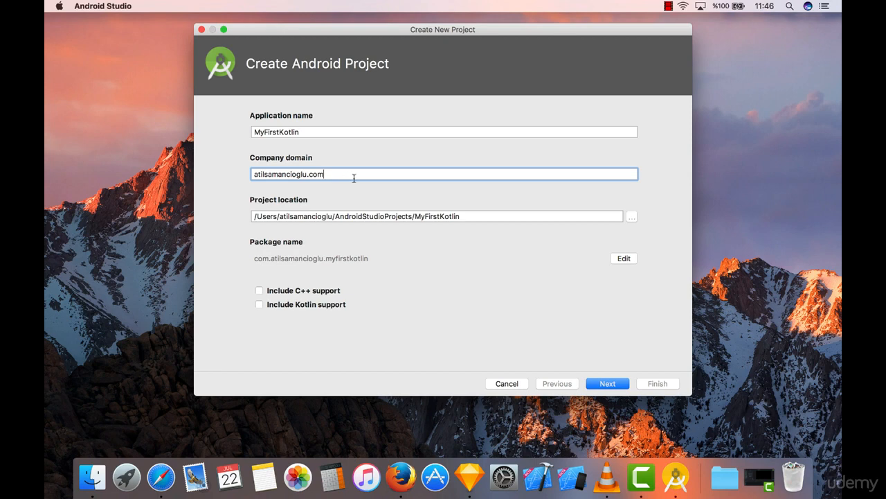
mouse_move(299, 204)
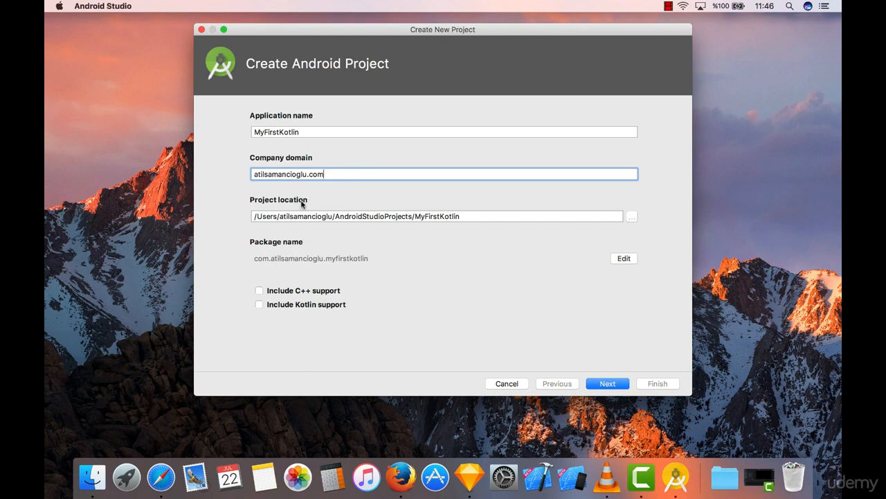
mouse_move(287, 206)
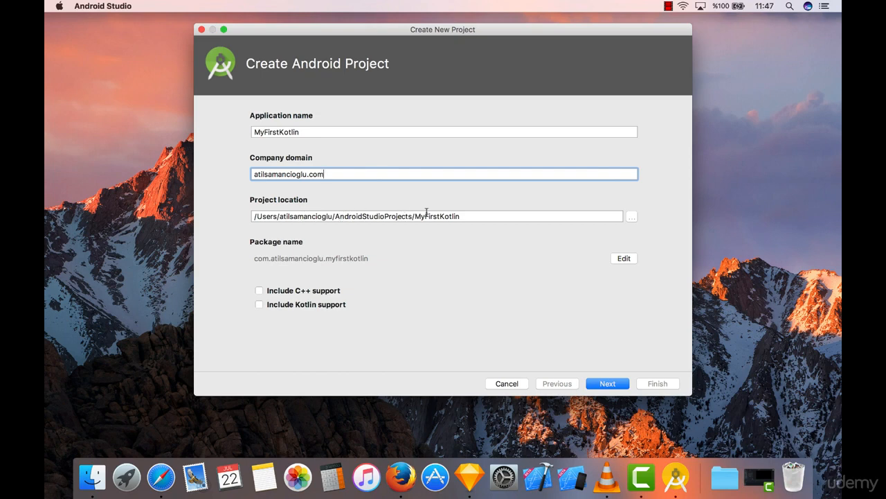
mouse_move(795, 48)
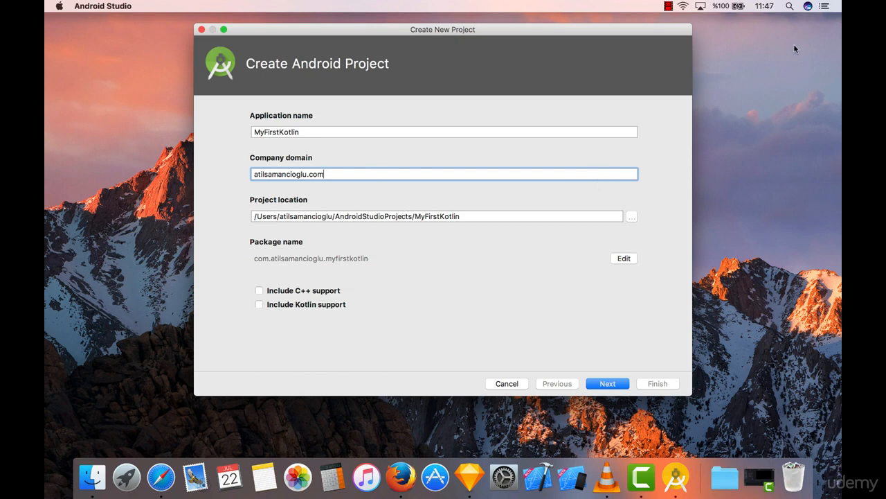
mouse_move(604, 192)
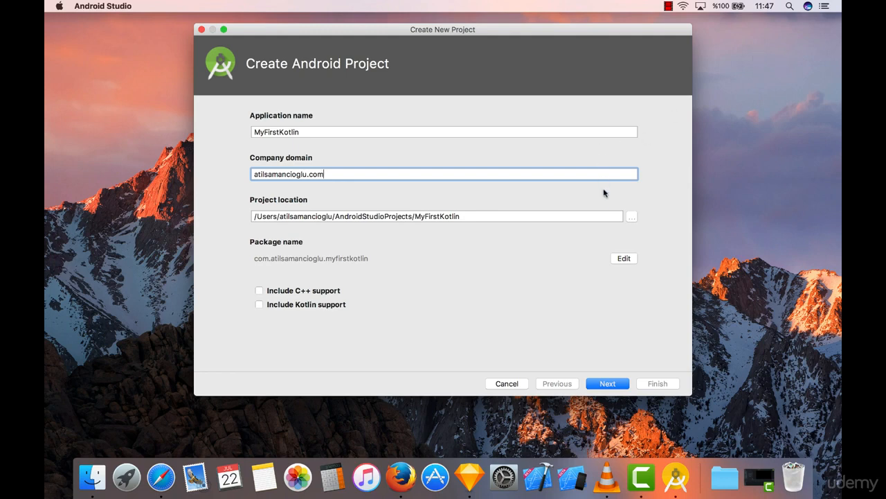
mouse_move(635, 221)
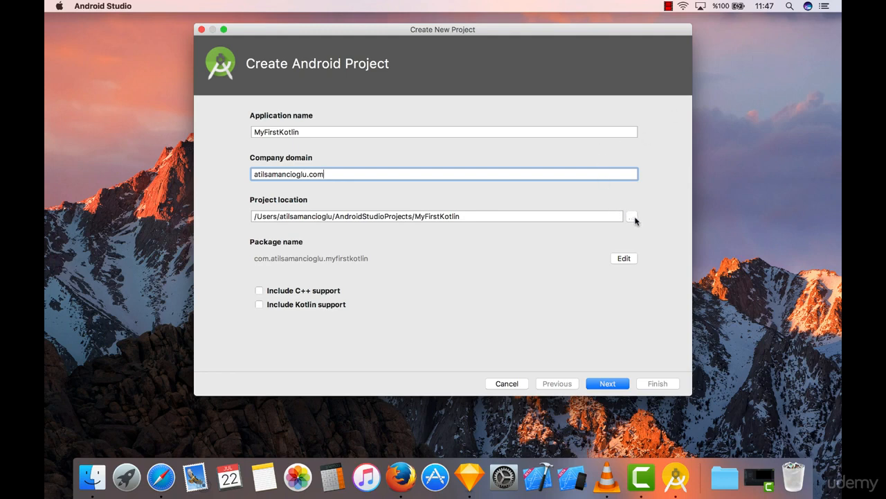
click(631, 216)
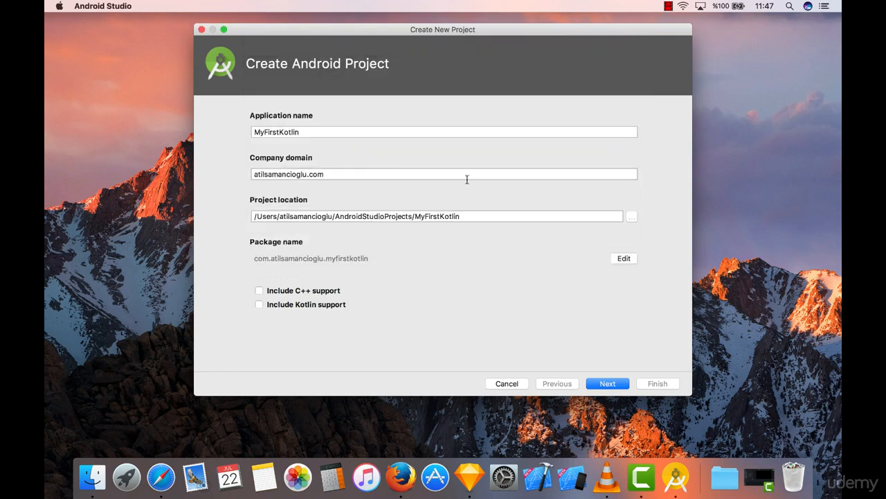
mouse_move(347, 252)
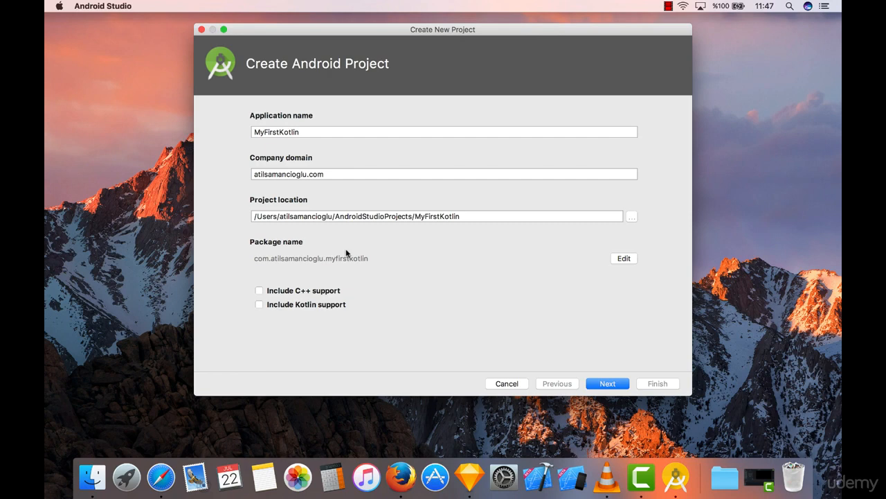
mouse_move(302, 303)
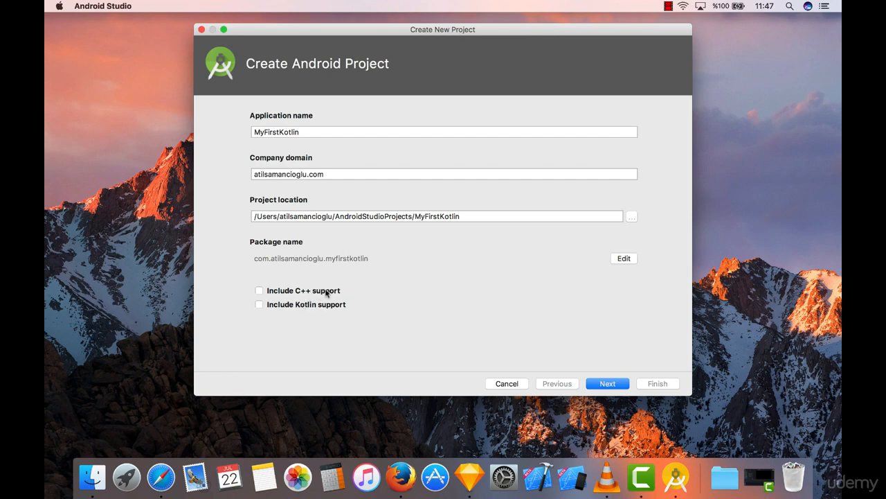
mouse_move(312, 297)
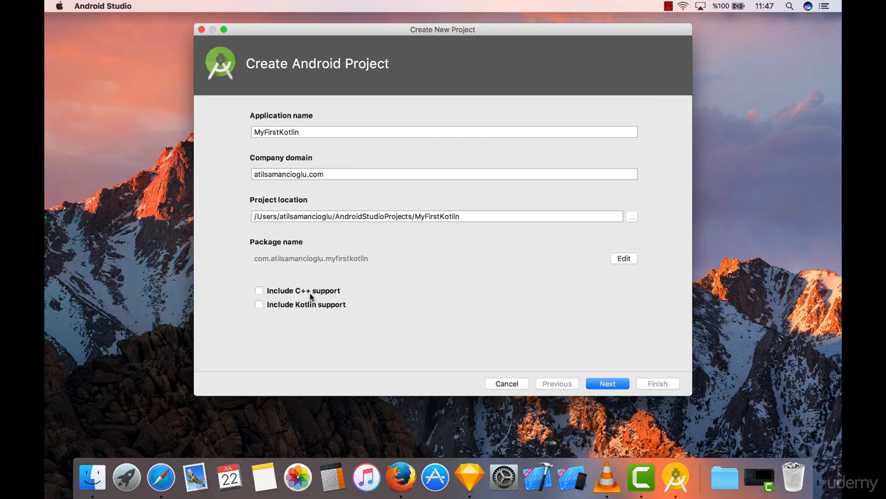
mouse_move(351, 297)
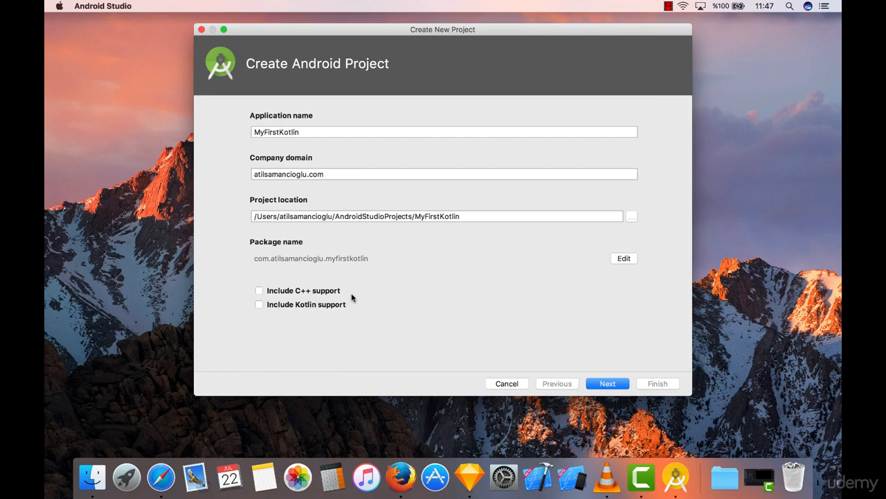
mouse_move(298, 303)
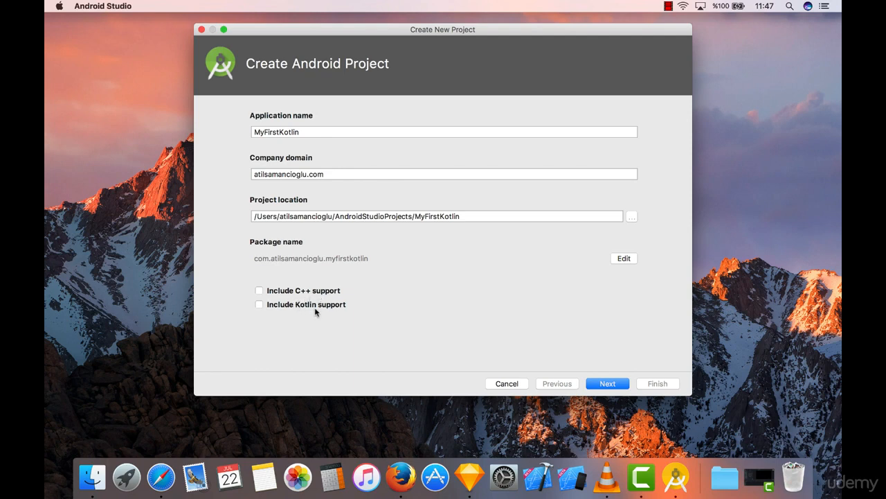
Step: Enable Include Kotlin support, leaving C++ support off
click(259, 305)
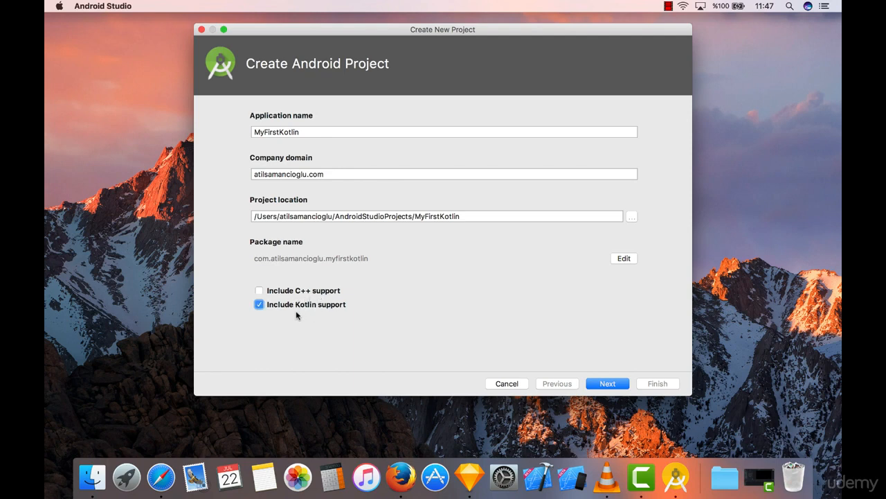
mouse_move(301, 312)
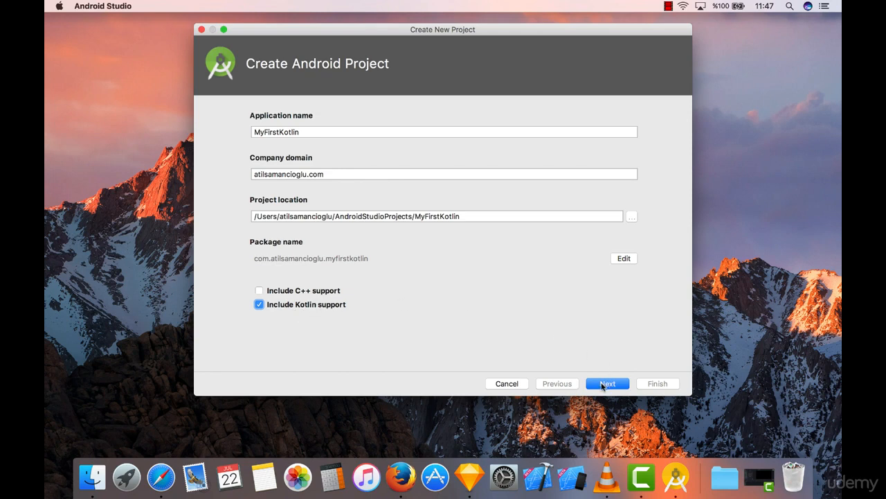
Step: Set the Phone and Tablet minimum SDK to API 19 KitKat, then reopen the SDK list
click(607, 383)
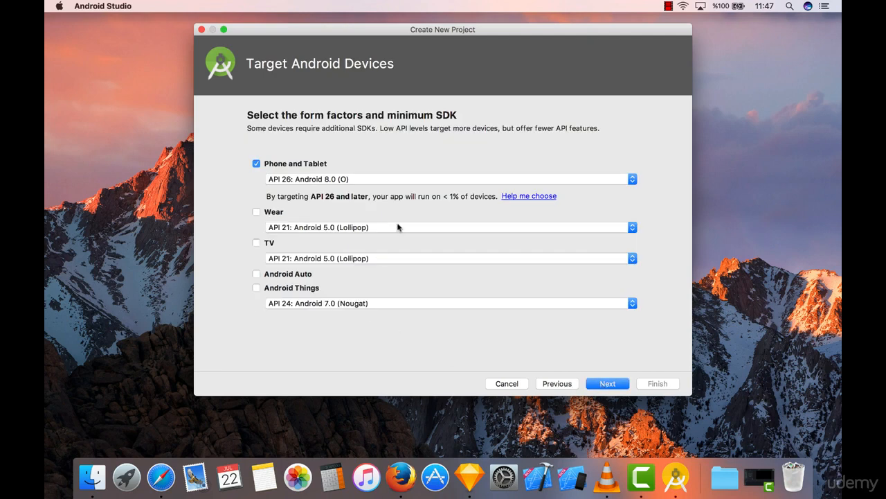
mouse_move(399, 200)
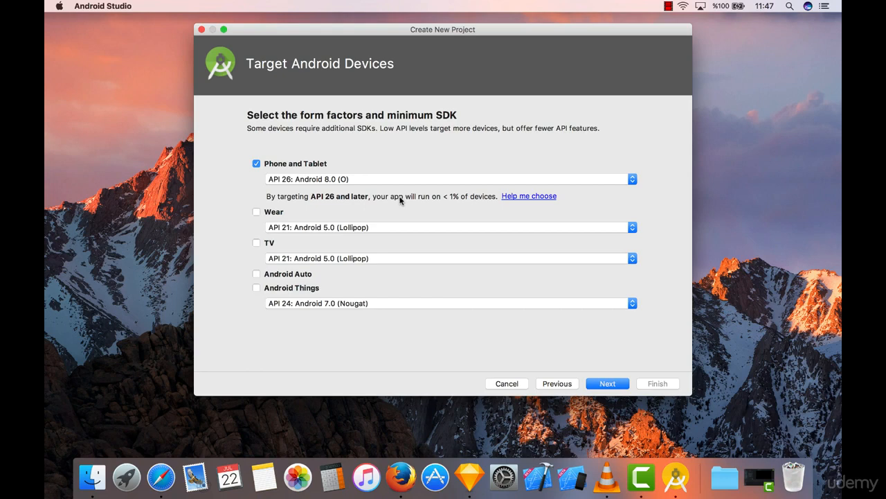
mouse_move(397, 187)
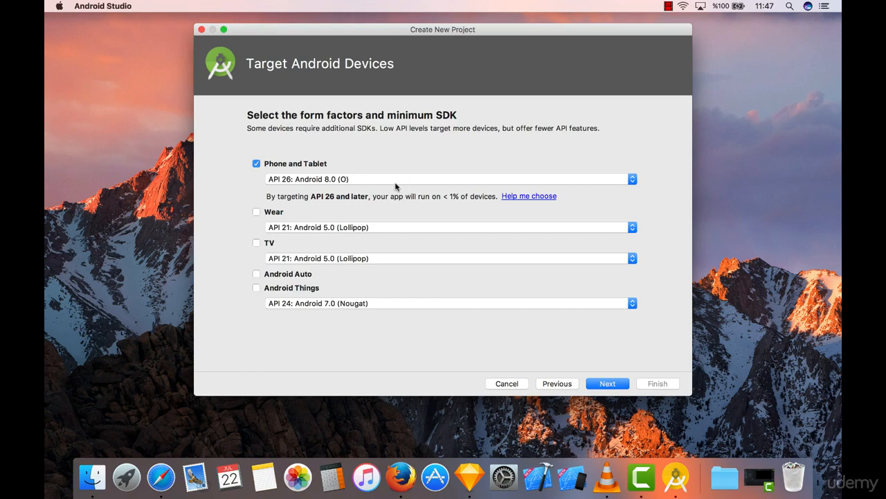
click(447, 178)
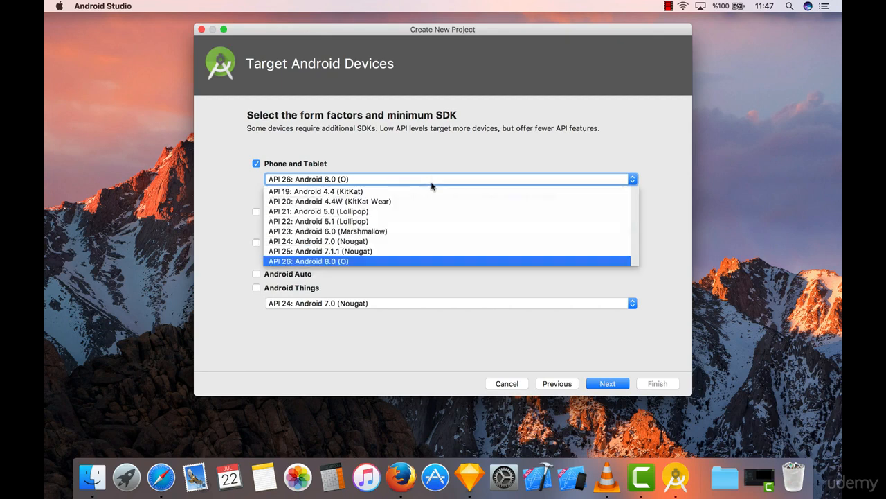
mouse_move(407, 241)
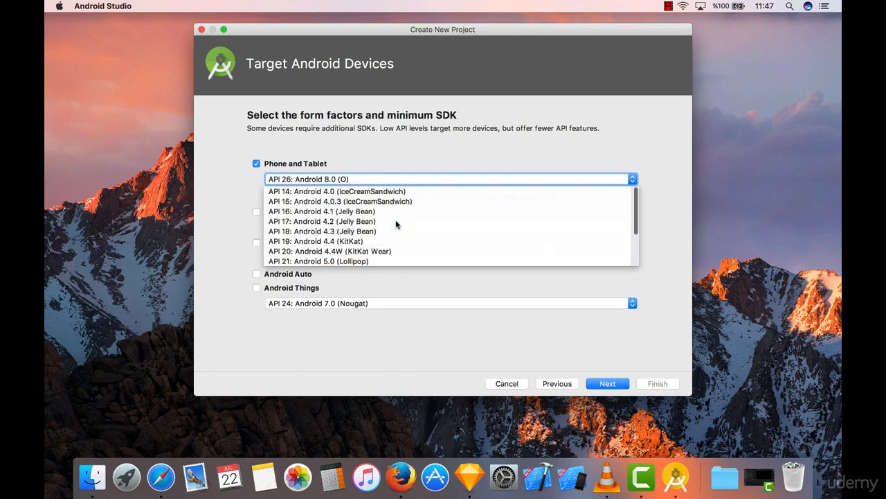
click(315, 241)
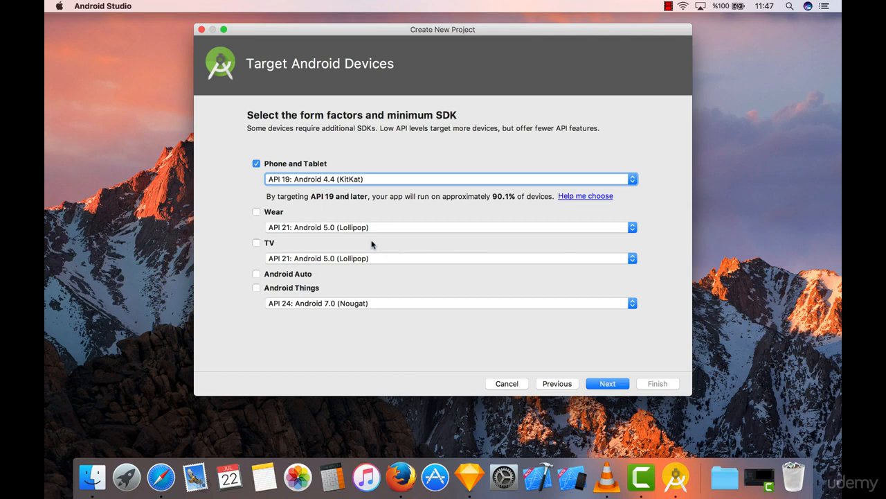
mouse_move(278, 201)
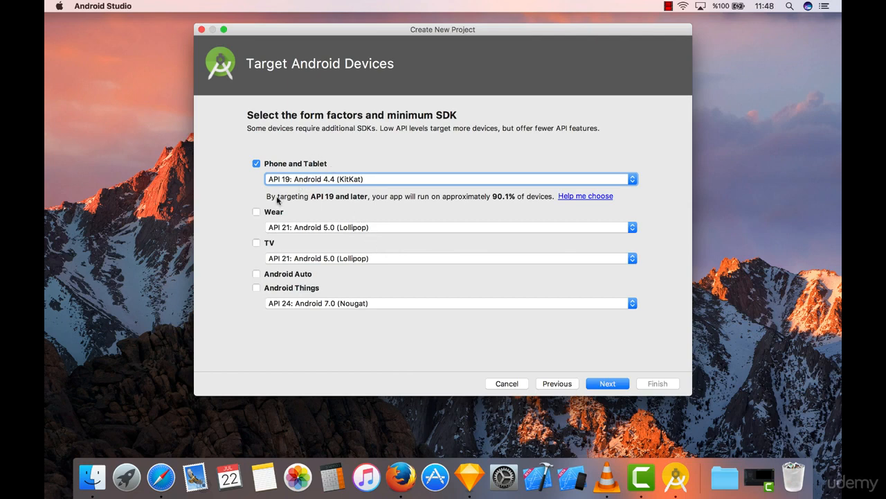
mouse_move(310, 199)
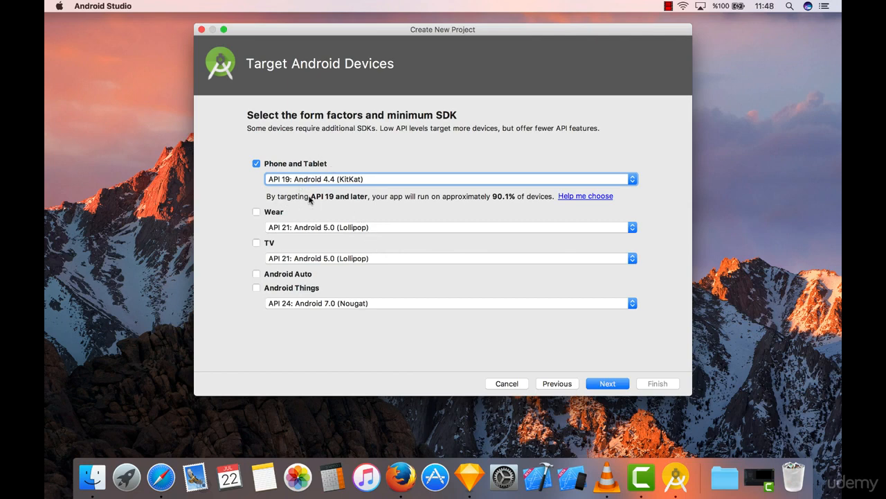
mouse_move(386, 201)
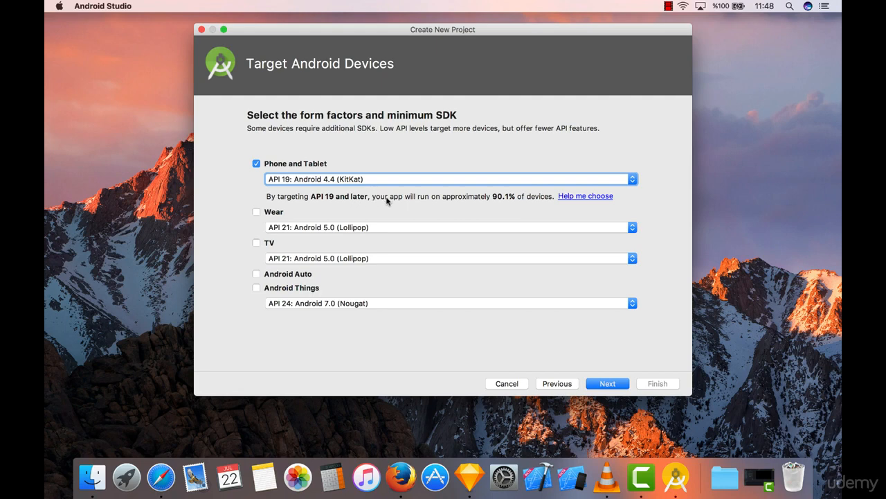
mouse_move(477, 201)
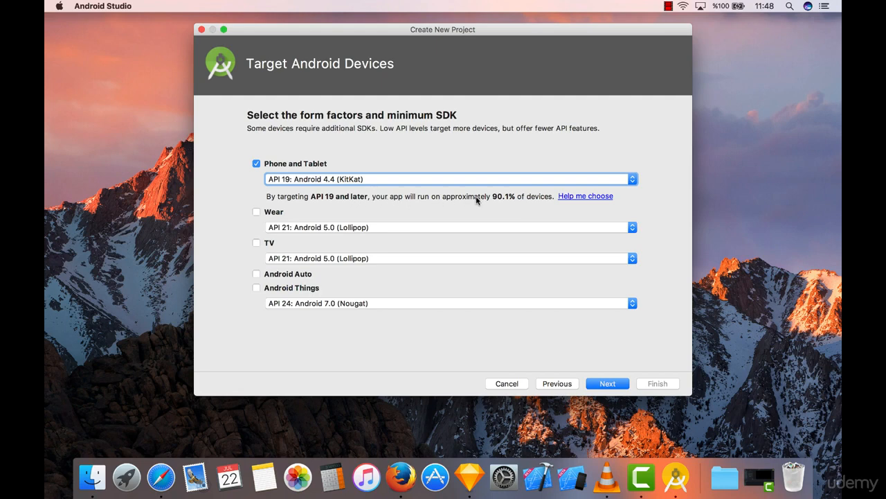
mouse_move(507, 202)
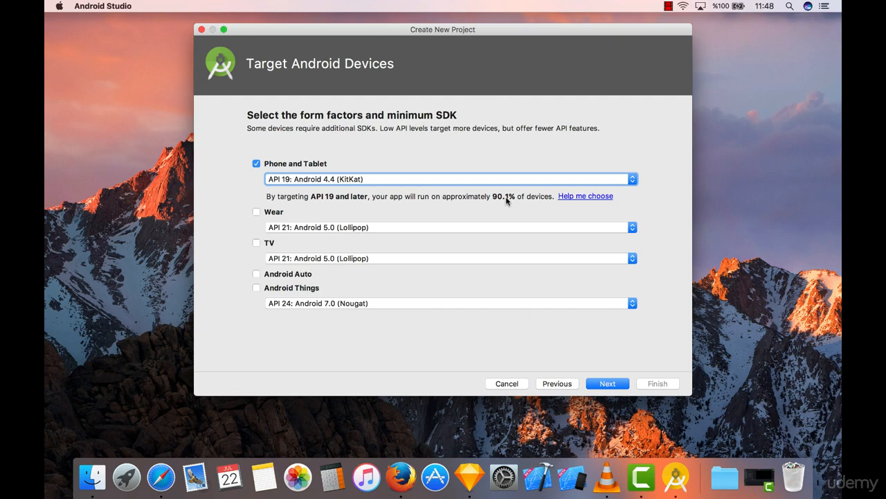
click(448, 179)
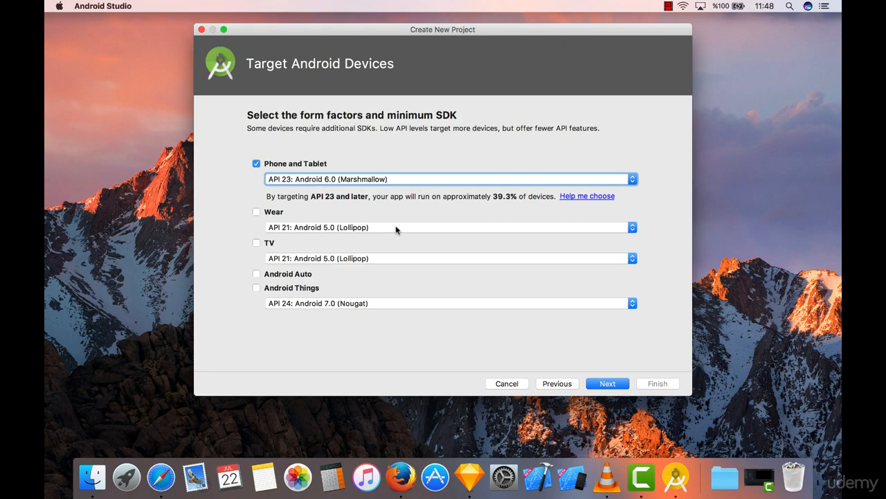
mouse_move(474, 211)
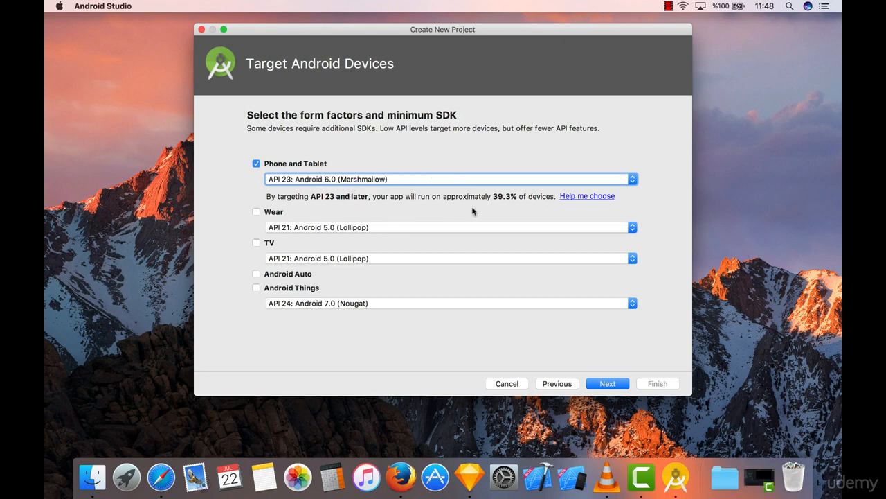
mouse_move(504, 203)
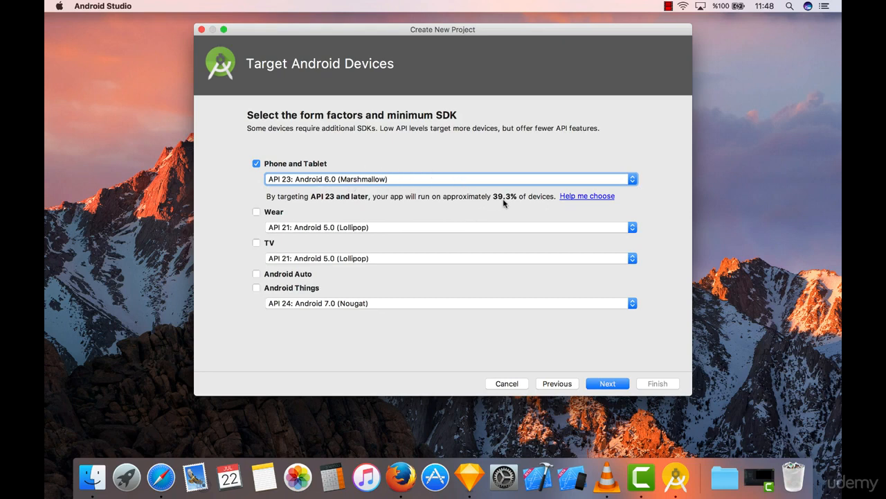
mouse_move(496, 201)
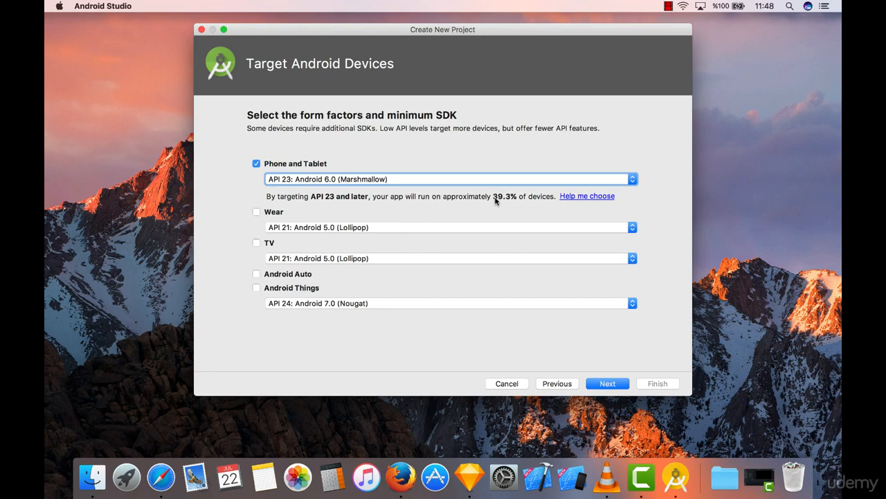
mouse_move(523, 199)
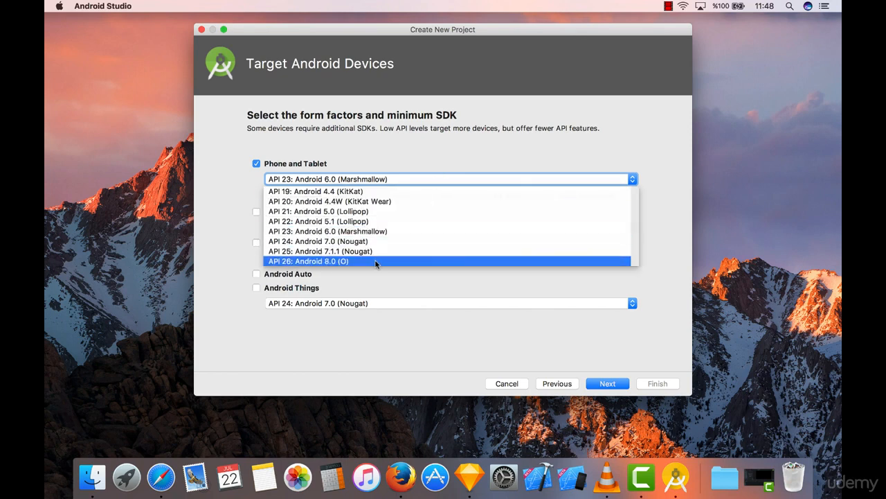
click(306, 261)
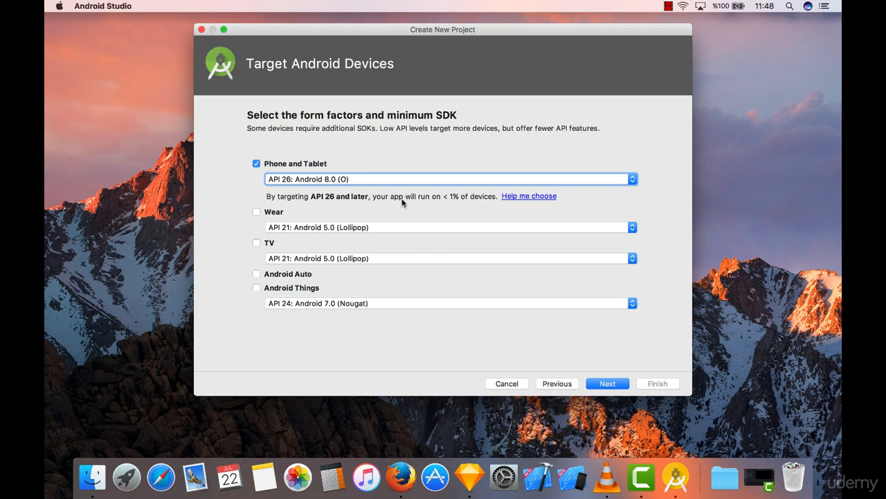
mouse_move(463, 201)
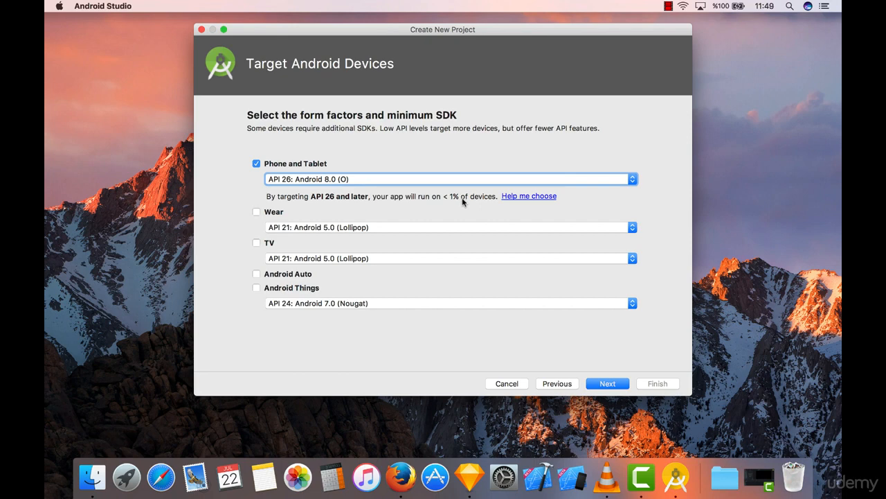
mouse_move(440, 202)
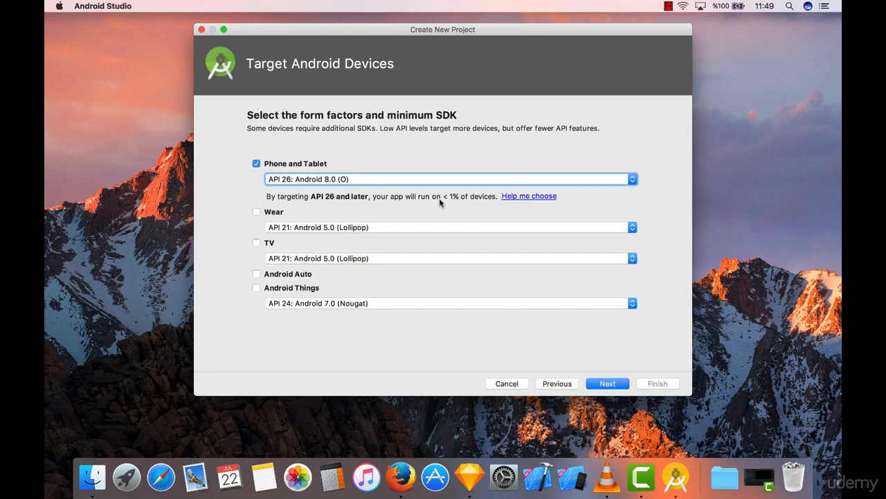
mouse_move(409, 248)
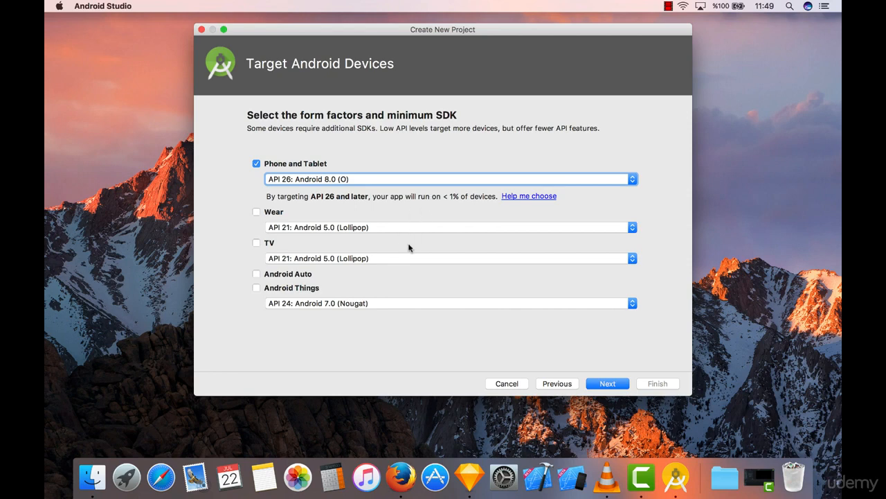
mouse_move(383, 183)
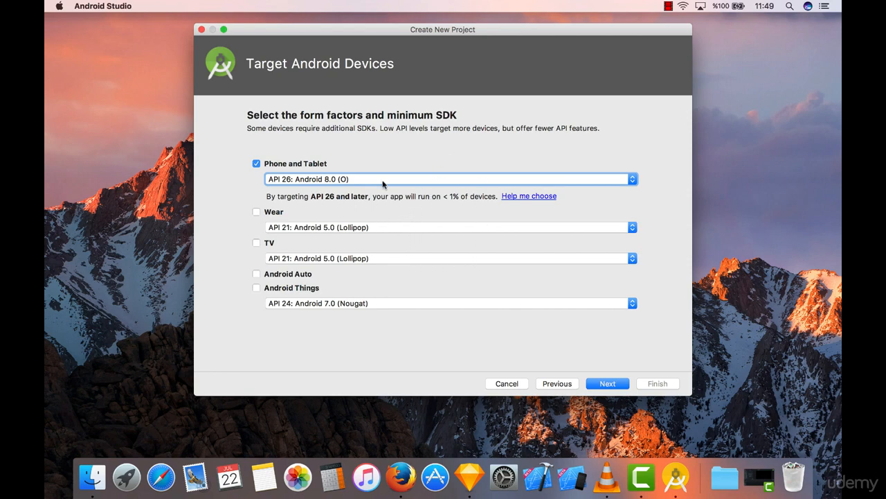
mouse_move(367, 212)
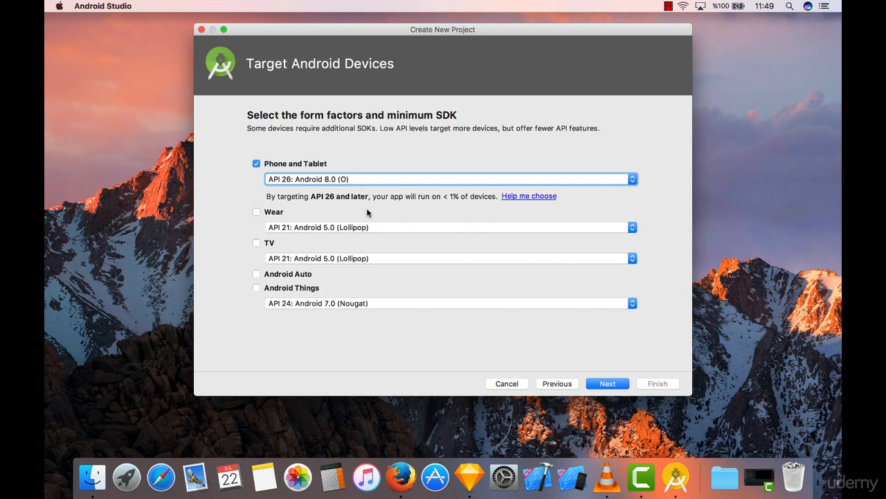
mouse_move(399, 202)
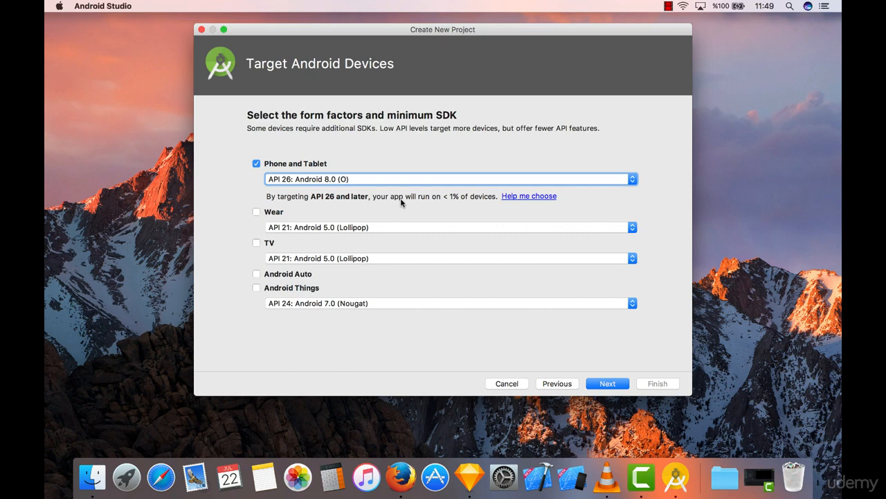
mouse_move(414, 171)
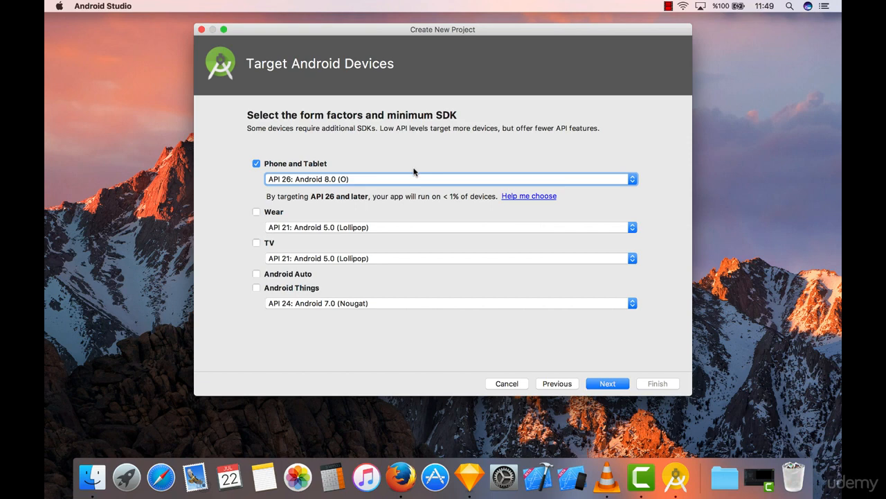
mouse_move(392, 167)
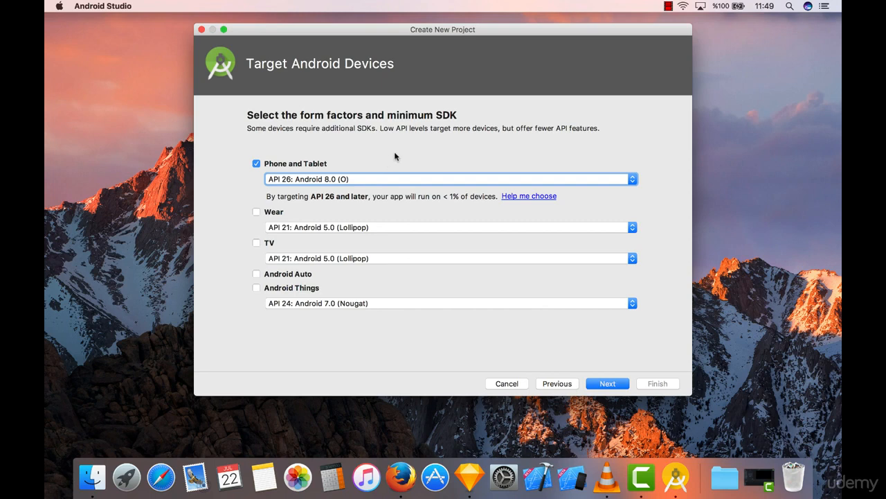
mouse_move(413, 181)
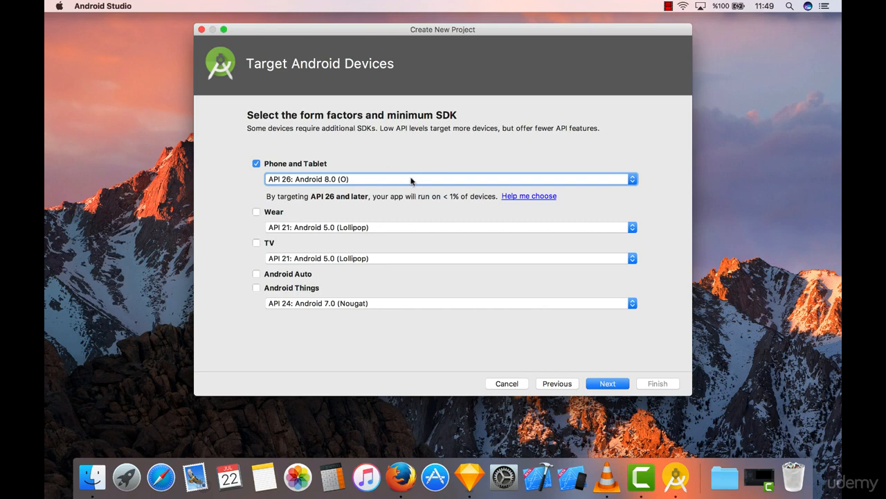
click(446, 178)
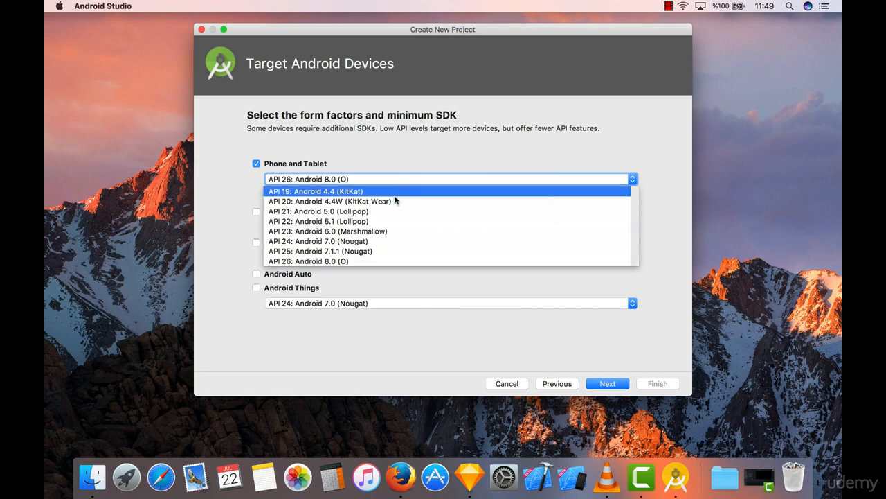
click(319, 211)
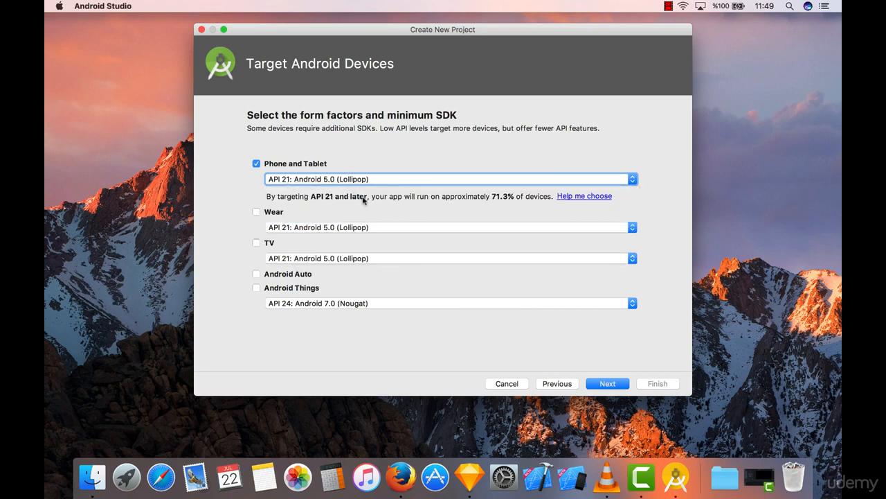
mouse_move(449, 190)
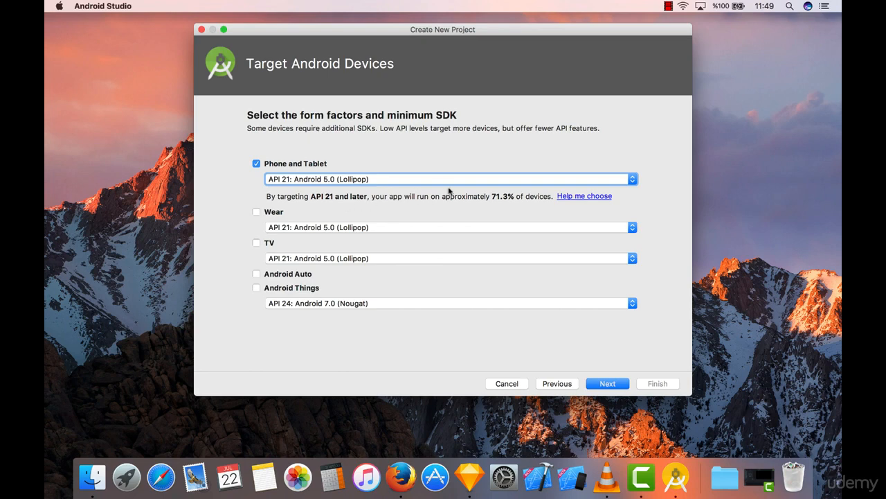
mouse_move(516, 201)
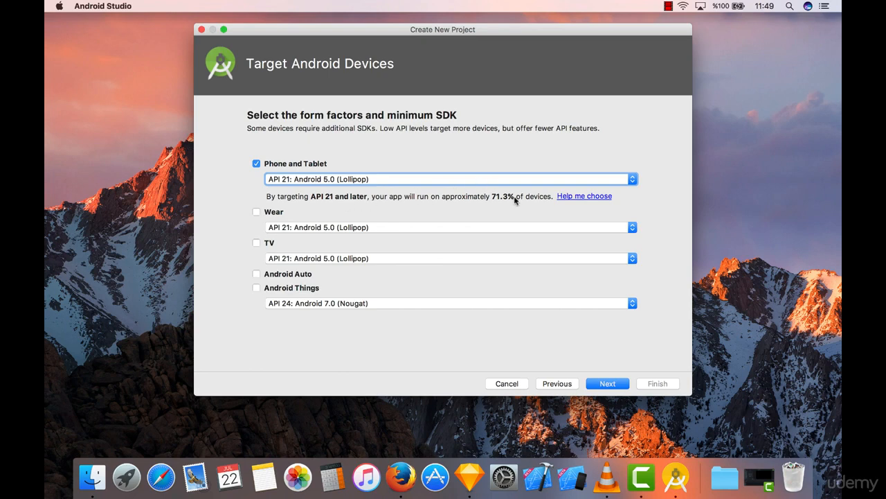
mouse_move(525, 207)
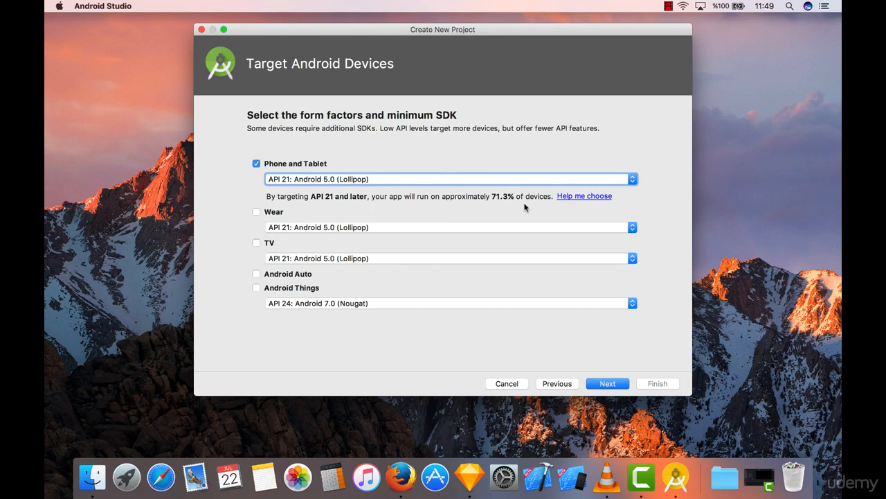
mouse_move(473, 209)
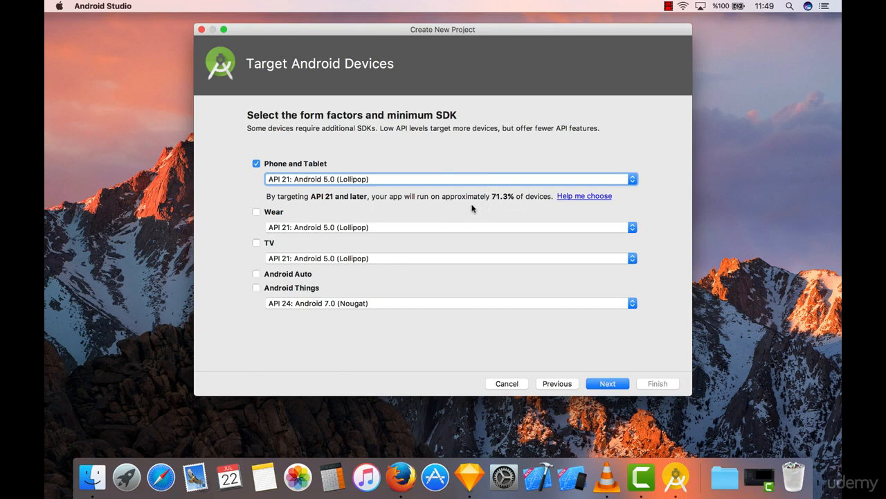
mouse_move(466, 185)
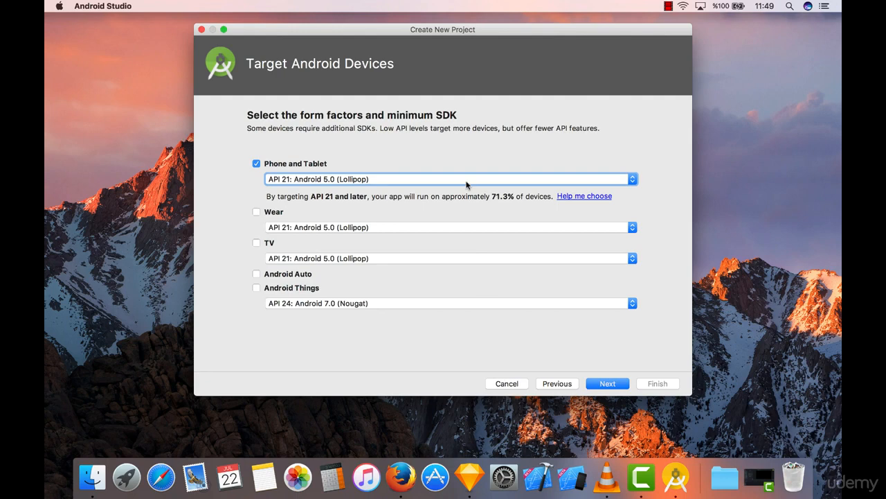
click(449, 179)
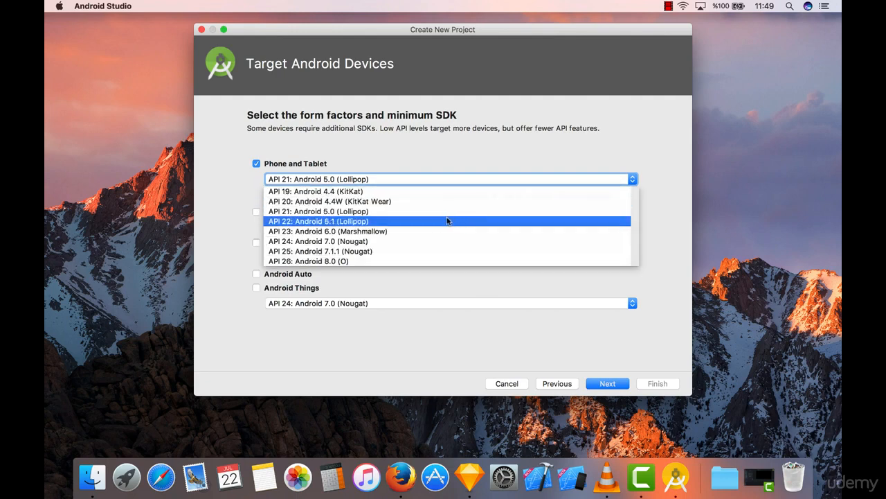
mouse_move(447, 211)
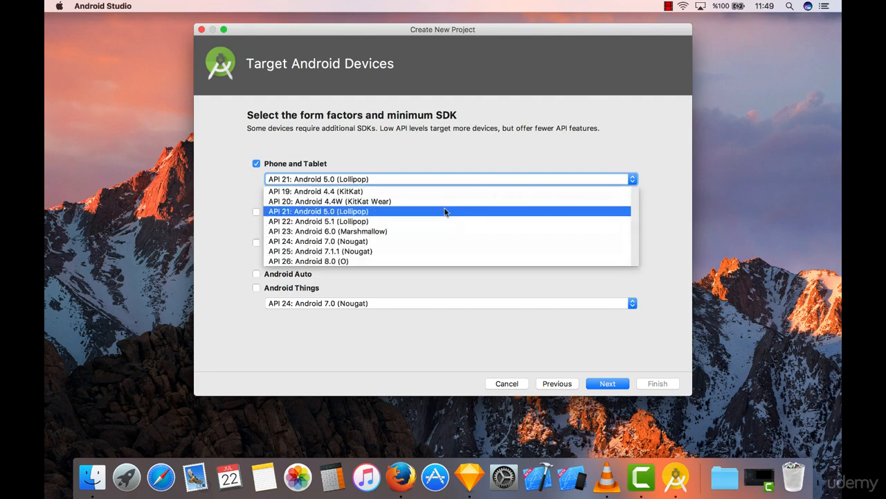
click(308, 261)
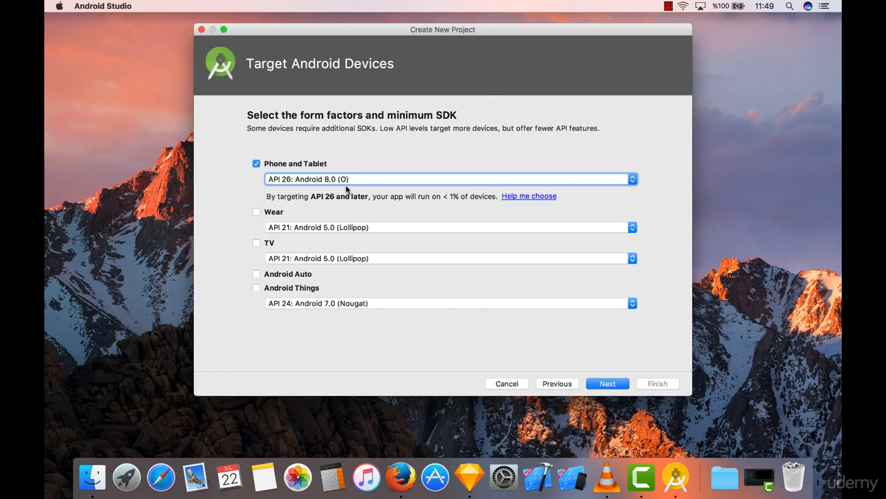
mouse_move(434, 152)
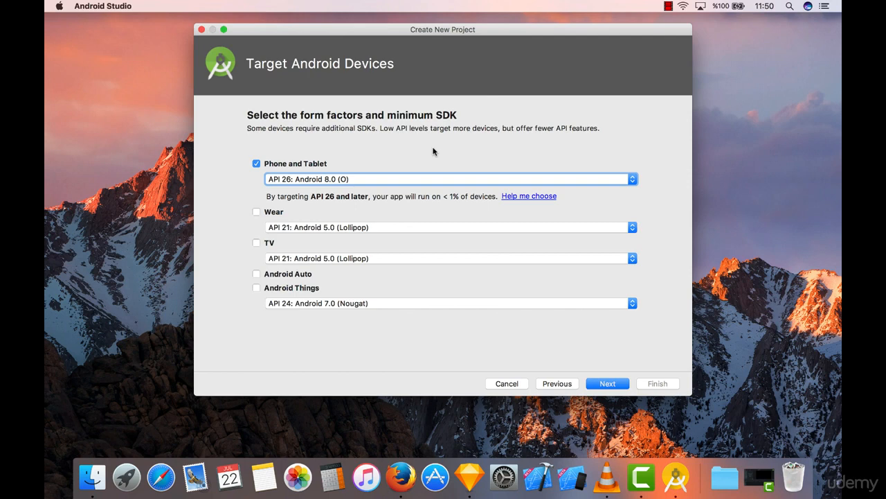
mouse_move(428, 165)
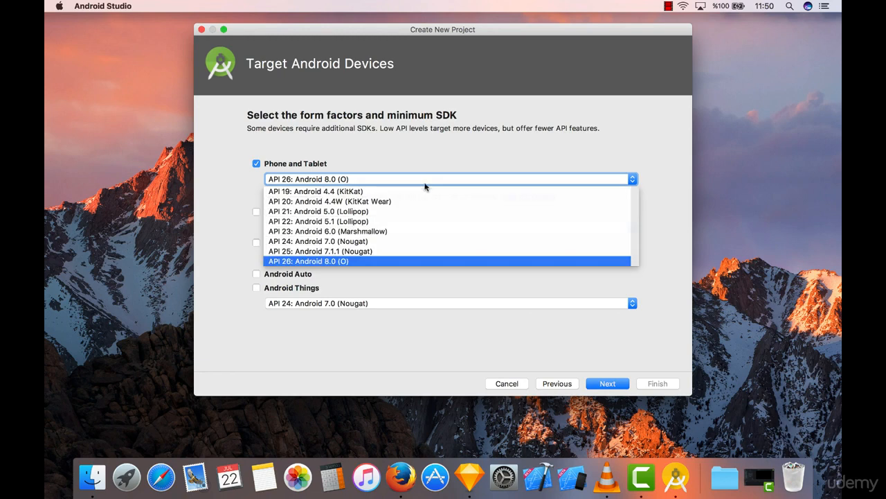
click(318, 211)
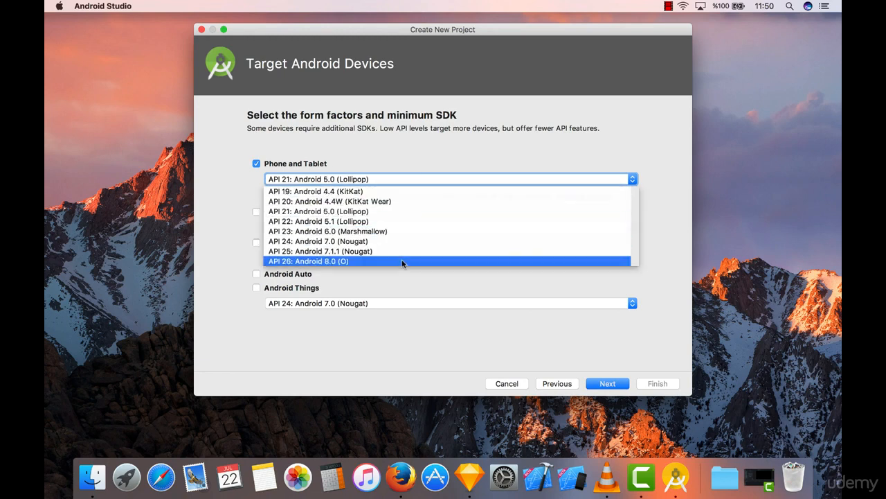
click(307, 261)
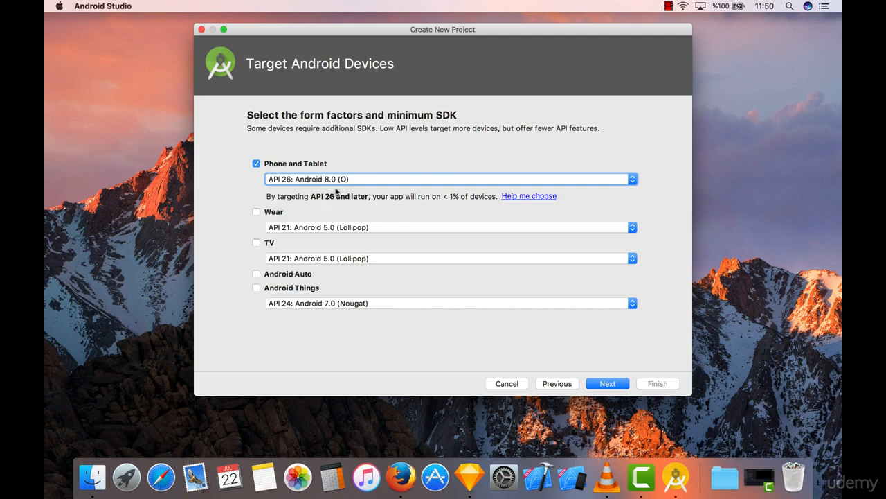
mouse_move(514, 206)
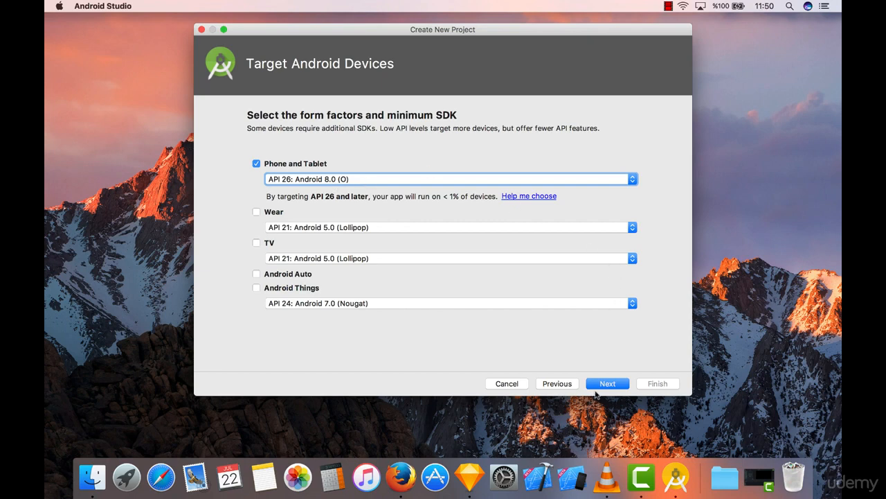
mouse_move(412, 261)
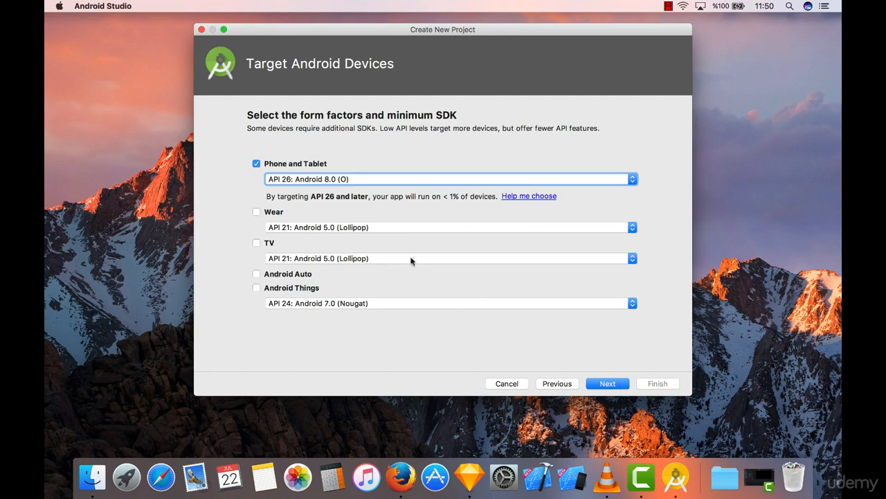
mouse_move(281, 222)
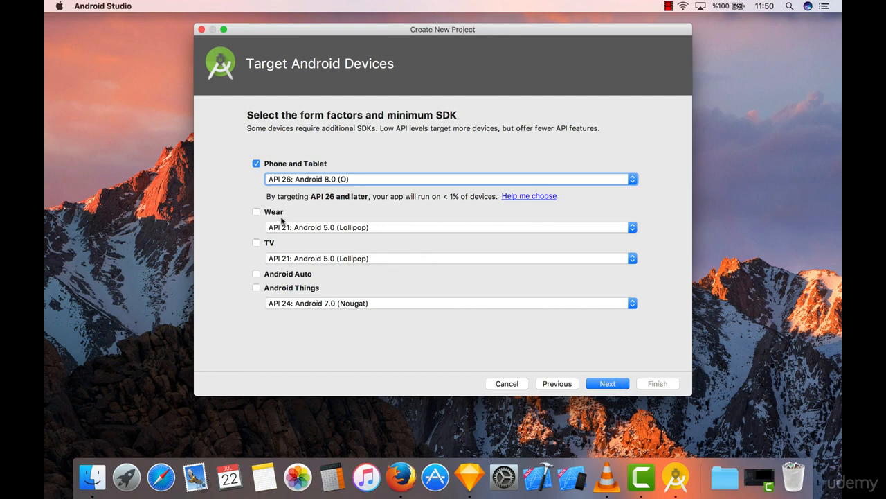
mouse_move(540, 310)
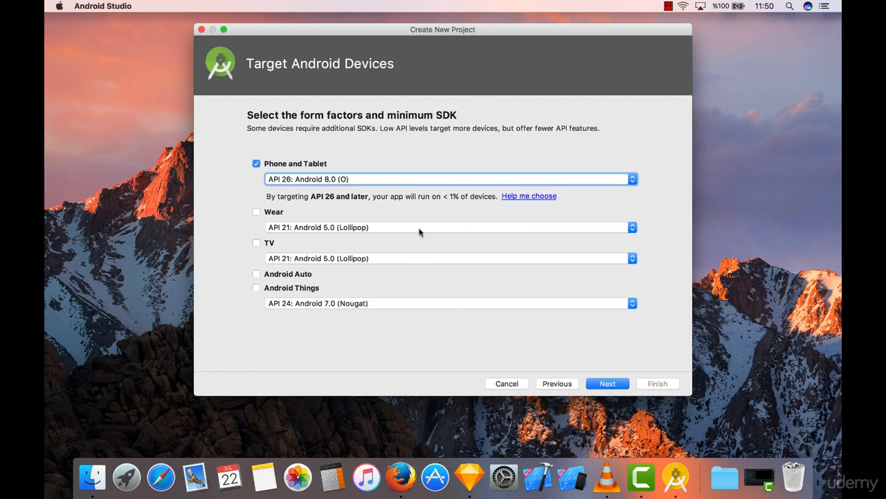
mouse_move(662, 347)
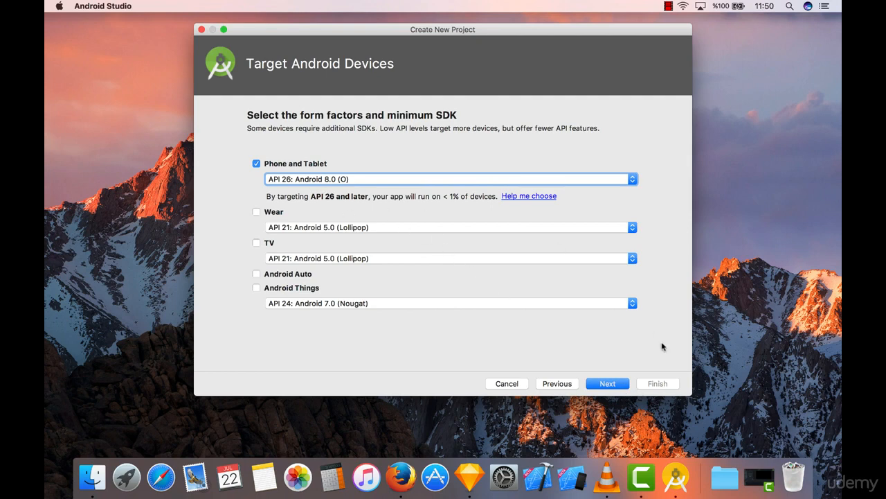
Step: Advance to the activity template page with Empty Activity selected
click(608, 383)
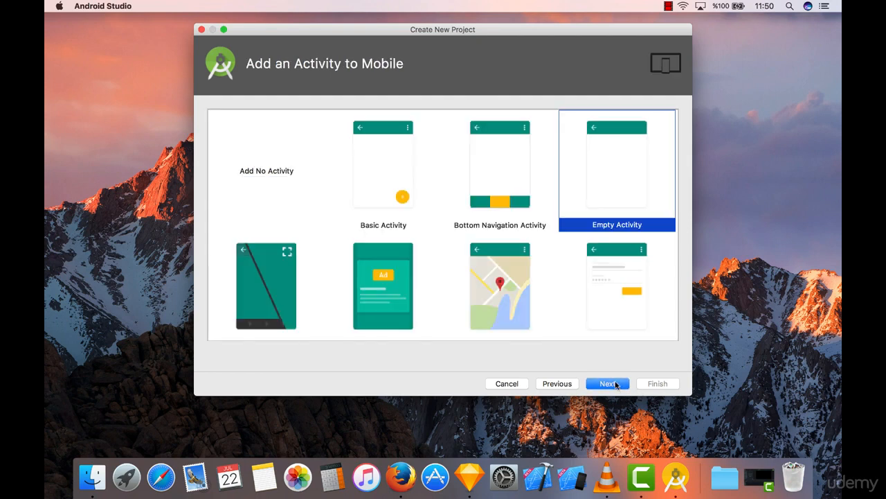
mouse_move(565, 308)
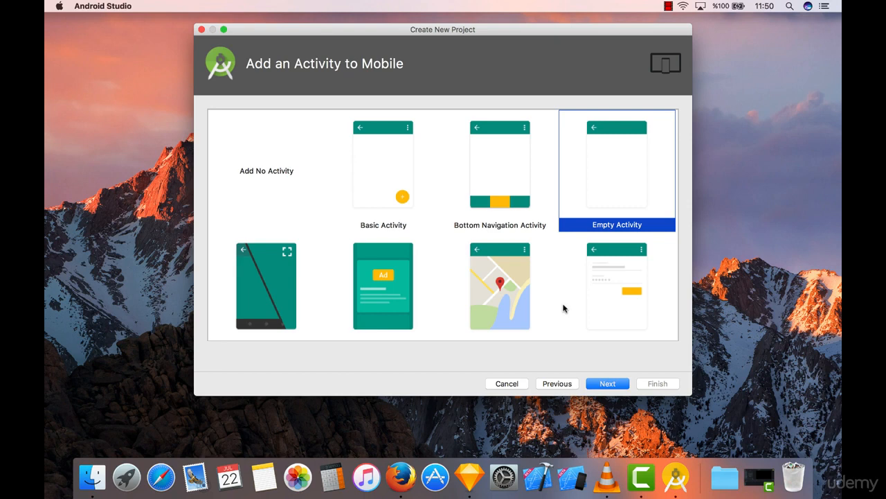
mouse_move(602, 187)
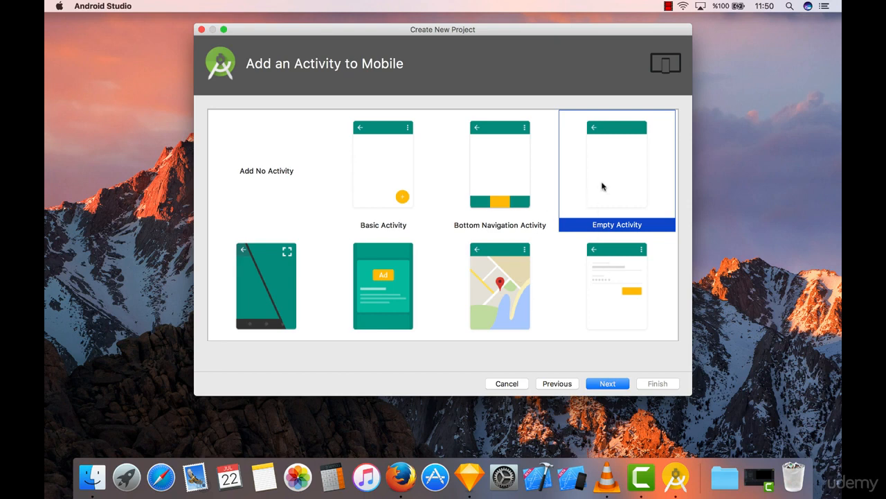
mouse_move(595, 128)
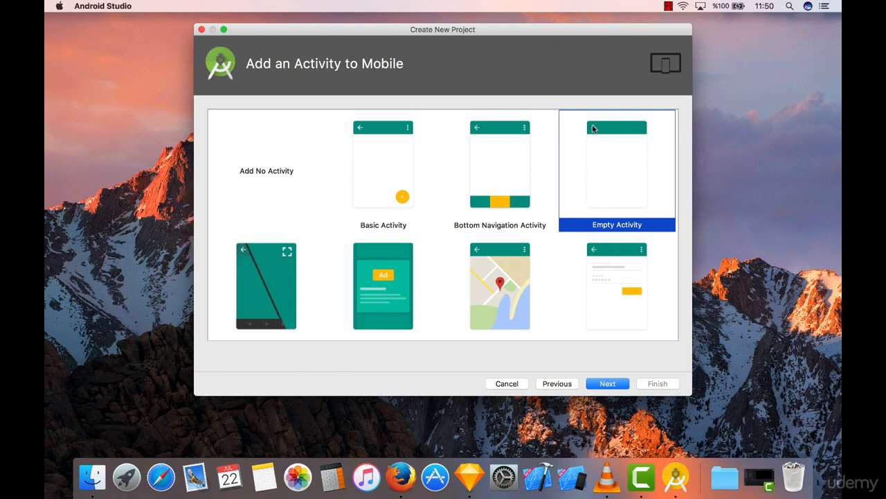
mouse_move(586, 209)
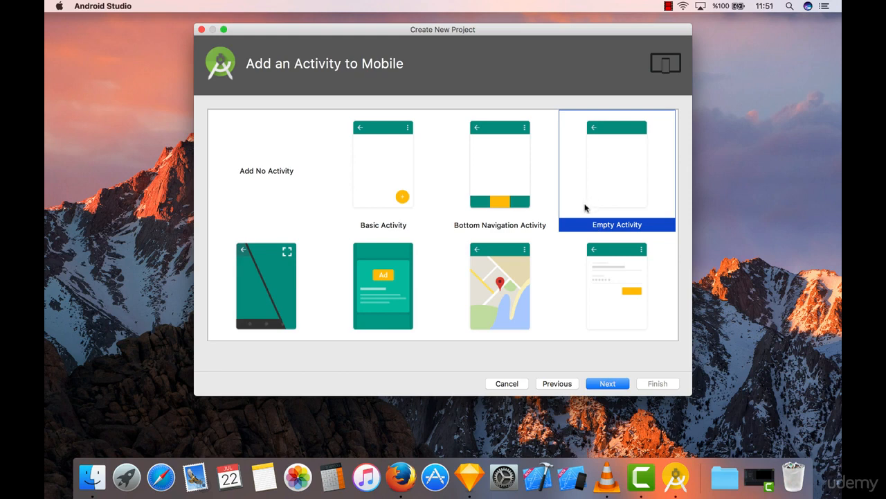
mouse_move(563, 228)
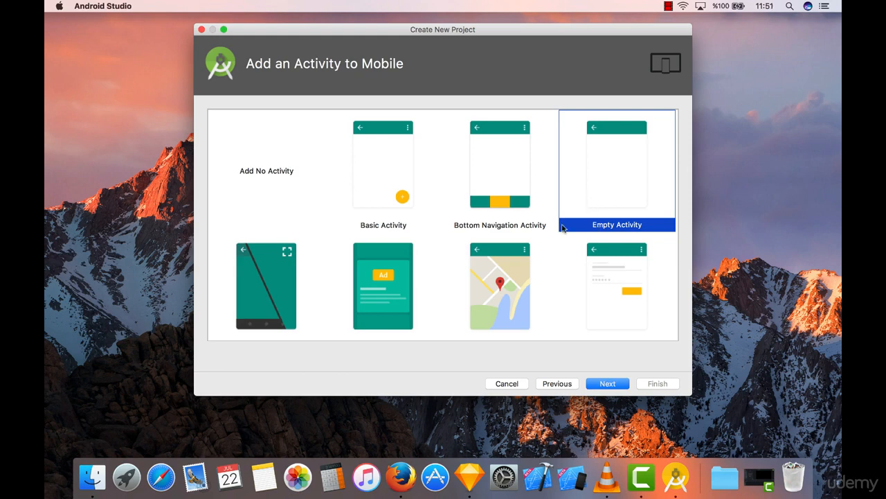
mouse_move(616, 192)
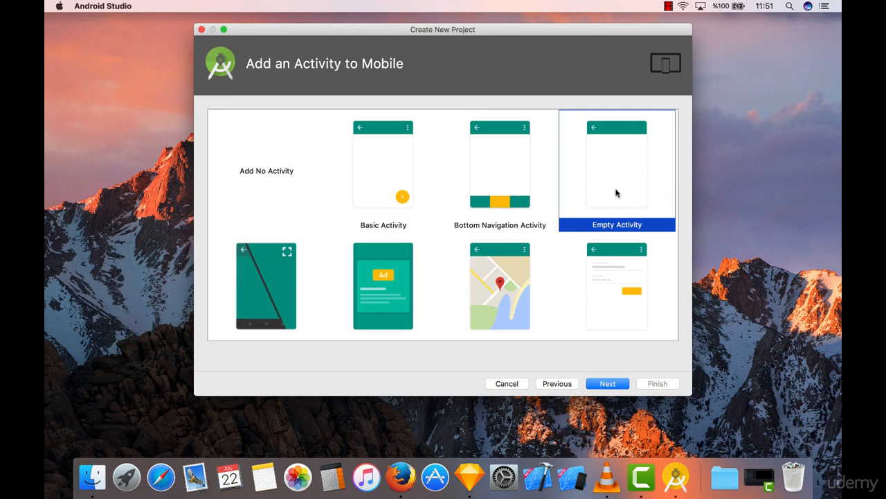
scroll(down, 3)
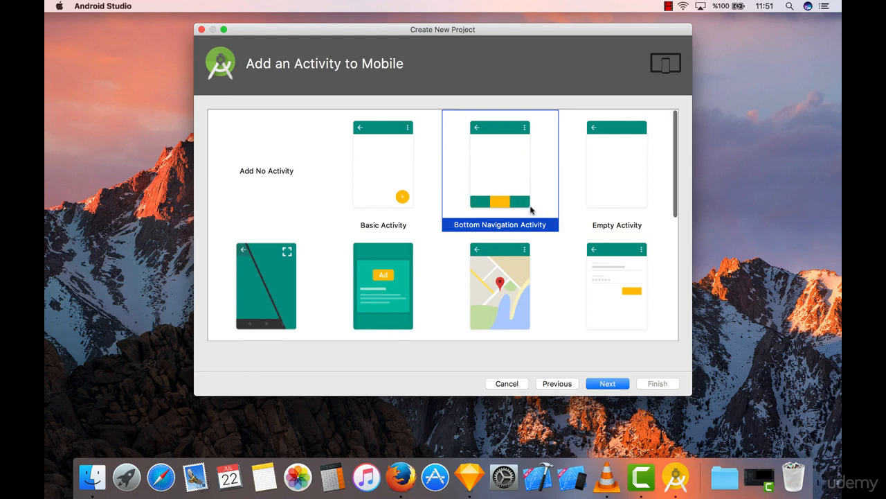
scroll(down, 3)
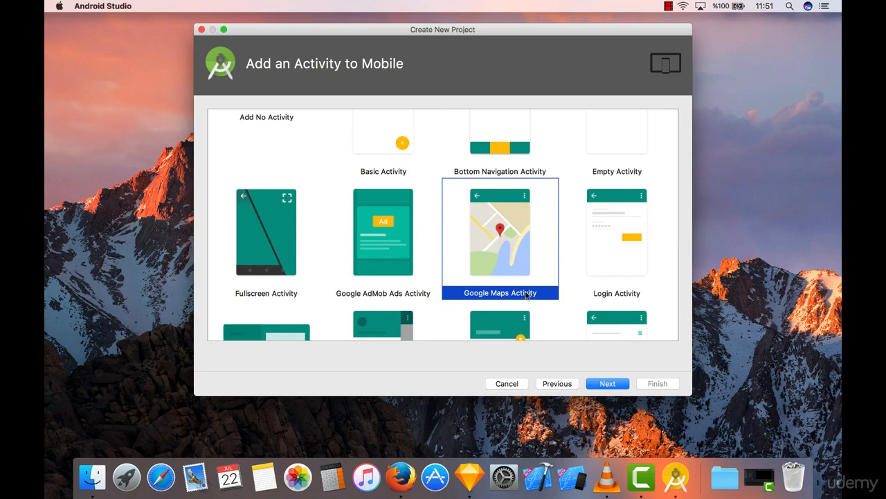
mouse_move(478, 195)
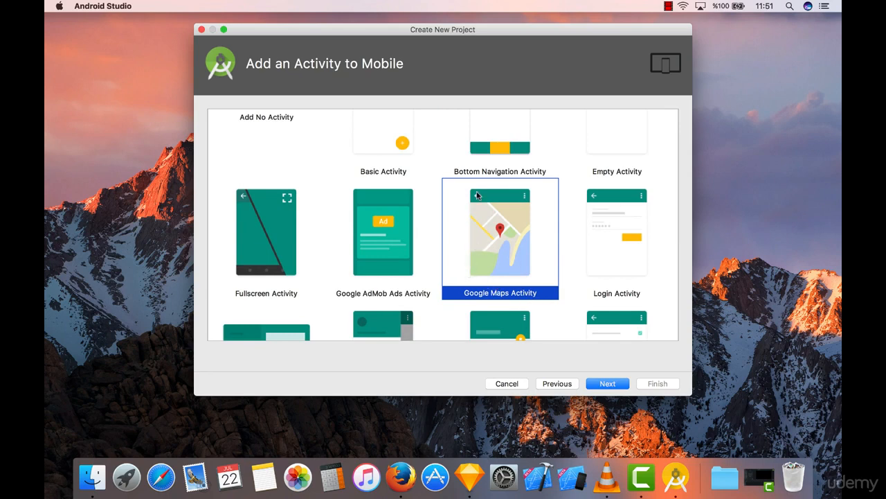
mouse_move(517, 281)
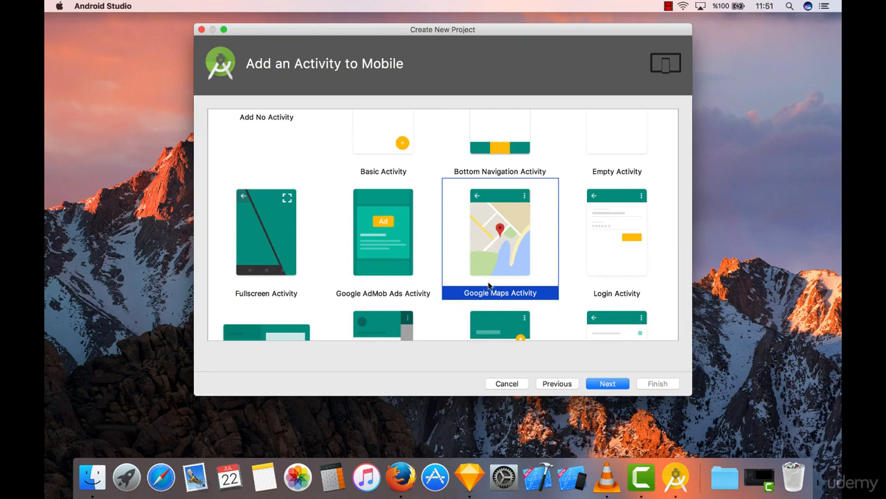
scroll(down, 3)
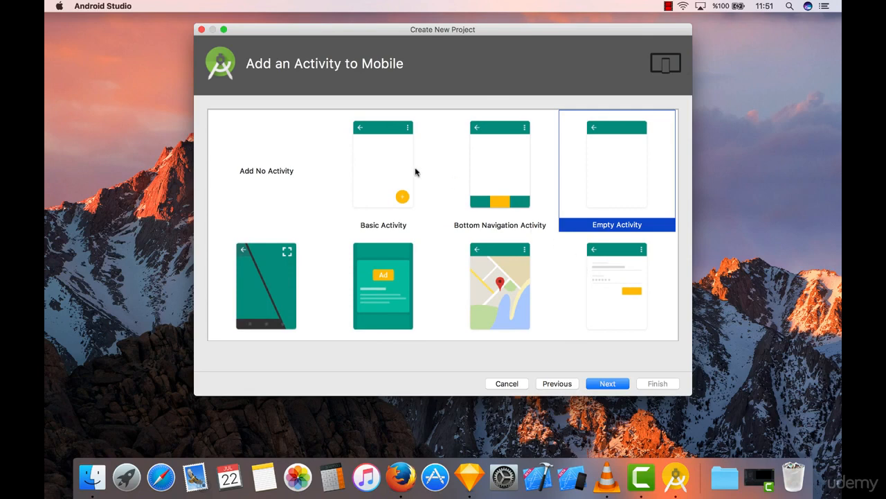
click(383, 163)
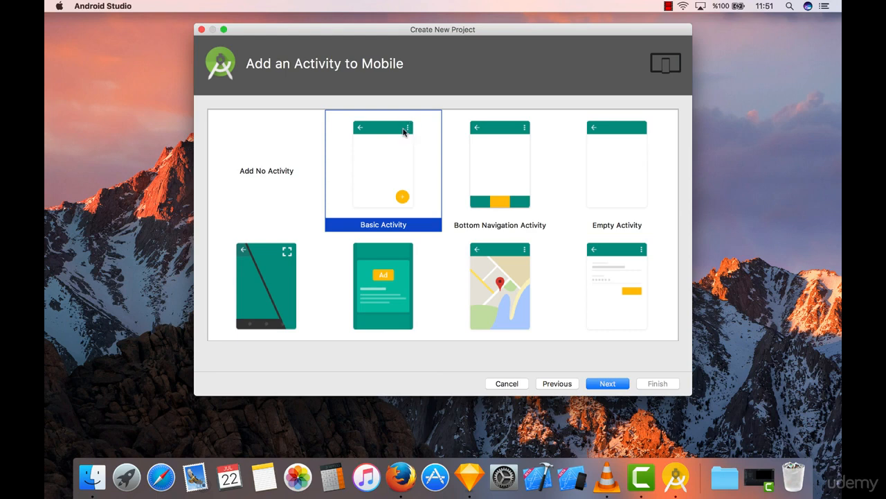
mouse_move(414, 166)
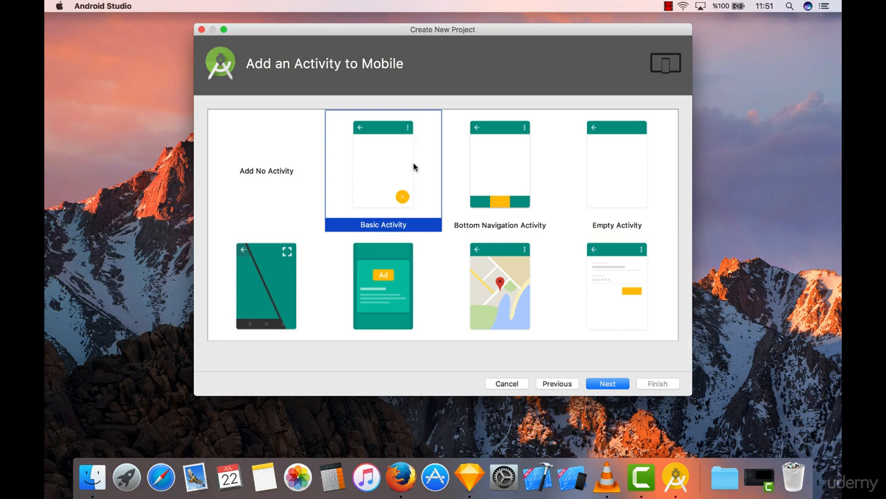
mouse_move(418, 173)
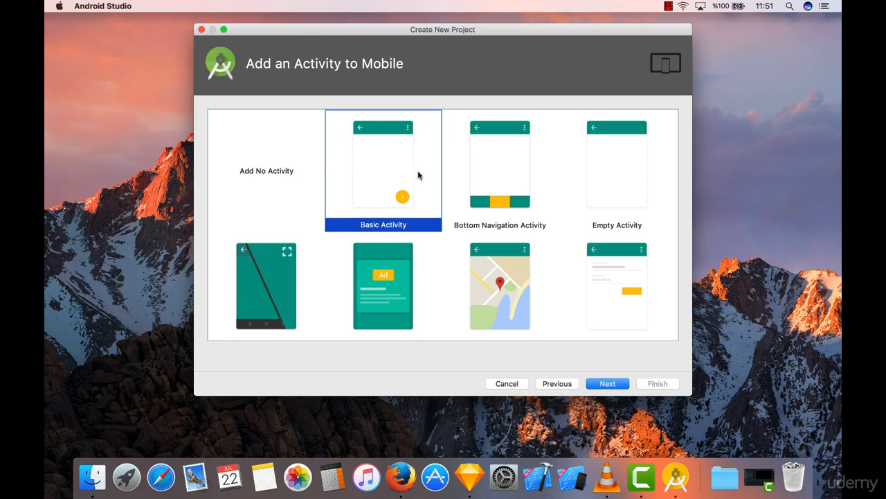
click(617, 163)
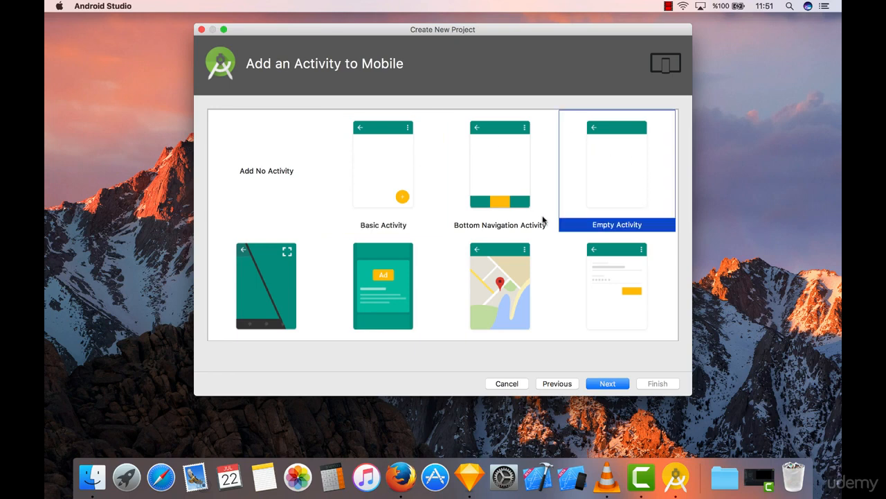
mouse_move(611, 183)
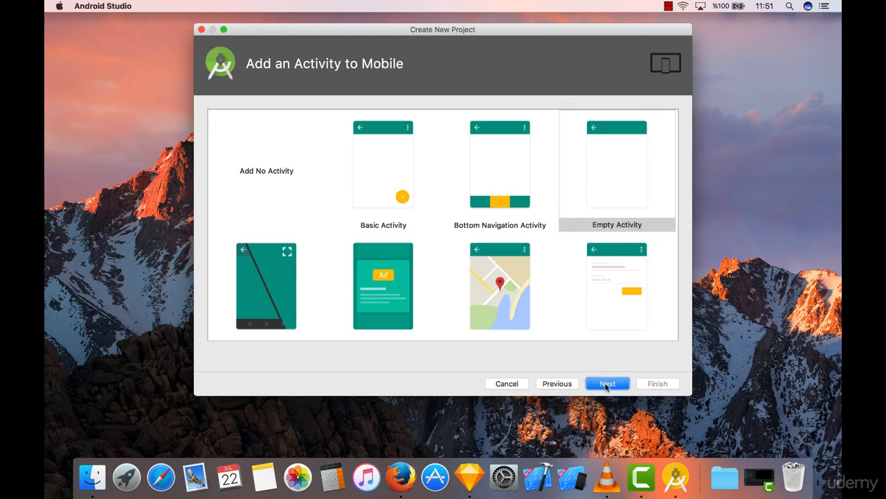
Step: Keep activity MainActivity with layout activity_main and finish the wizard
click(608, 383)
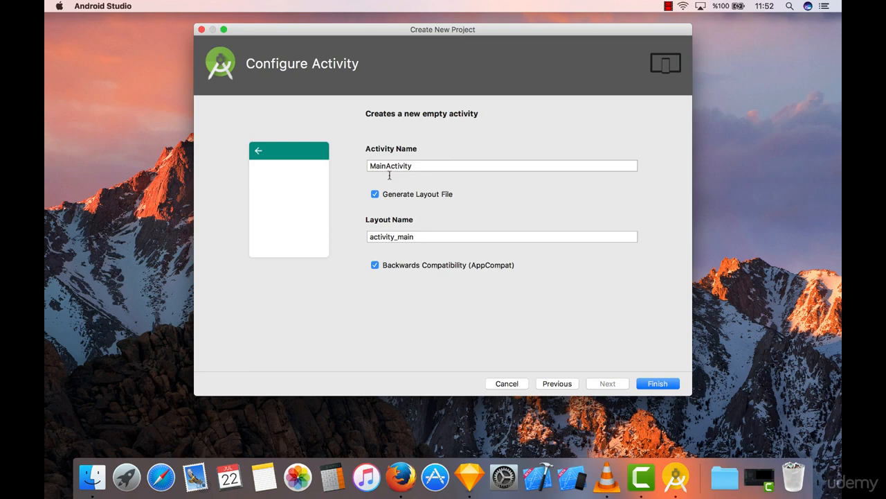
click(501, 166)
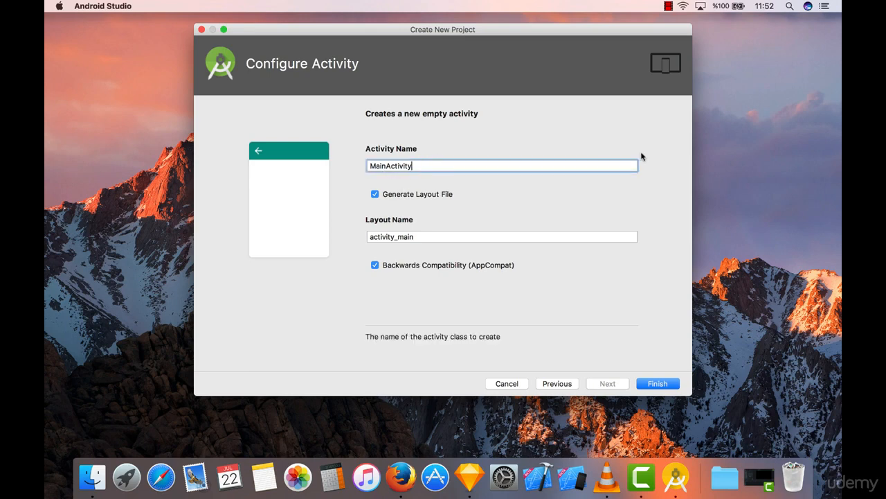
mouse_move(688, 153)
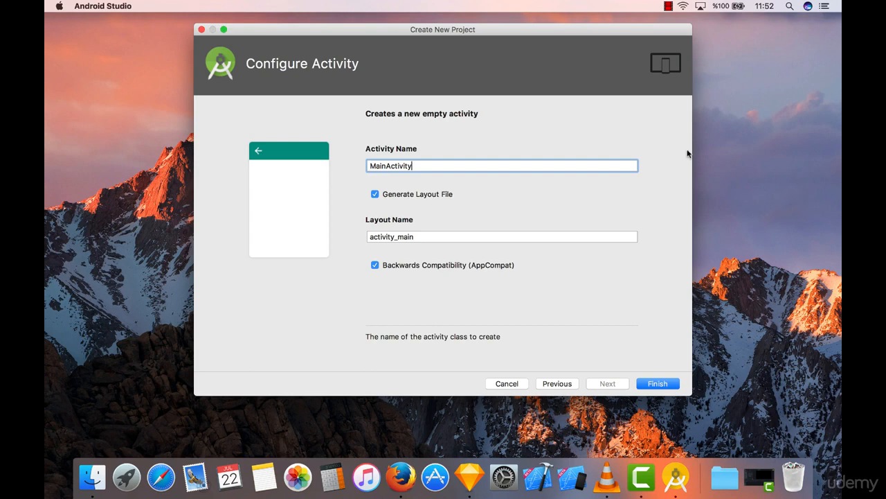
mouse_move(485, 172)
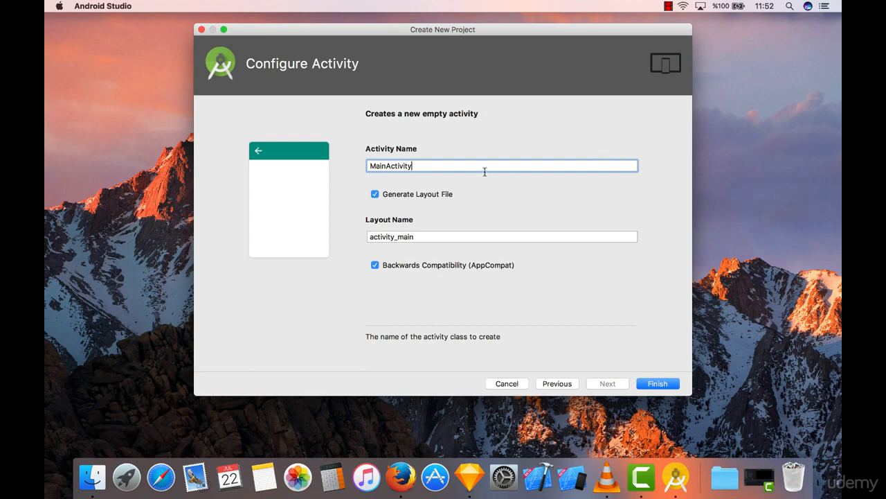
mouse_move(483, 140)
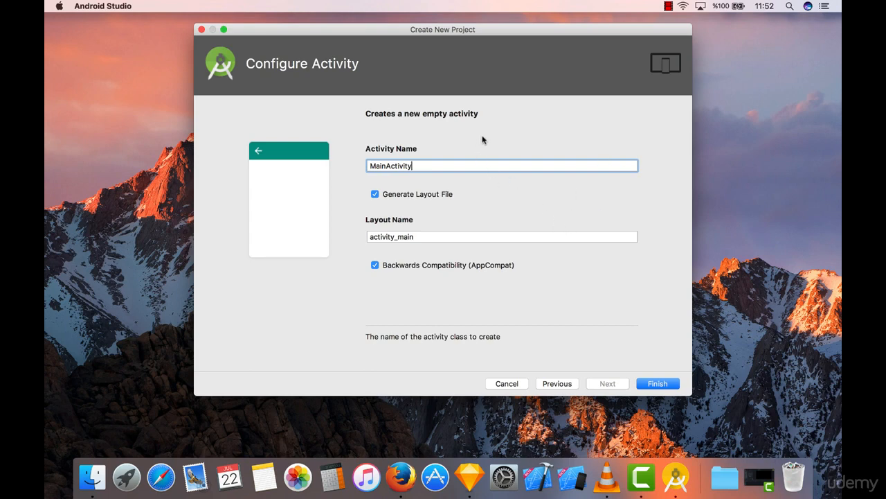
mouse_move(535, 327)
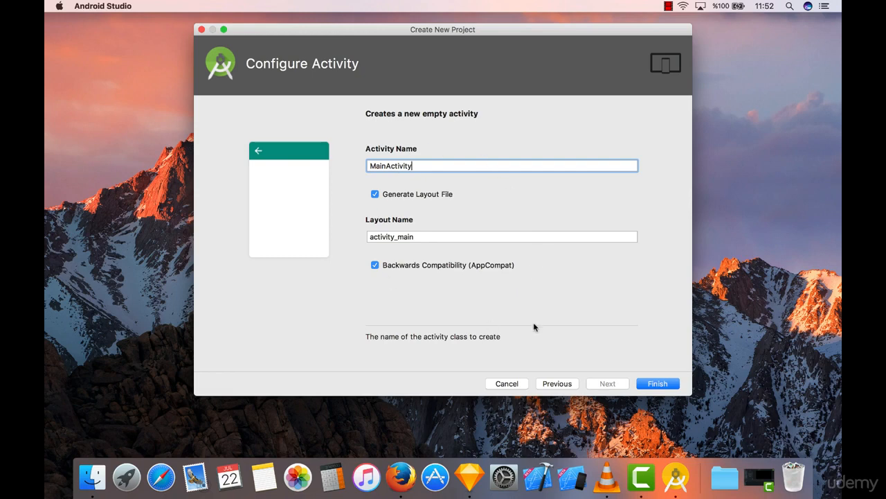
mouse_move(572, 340)
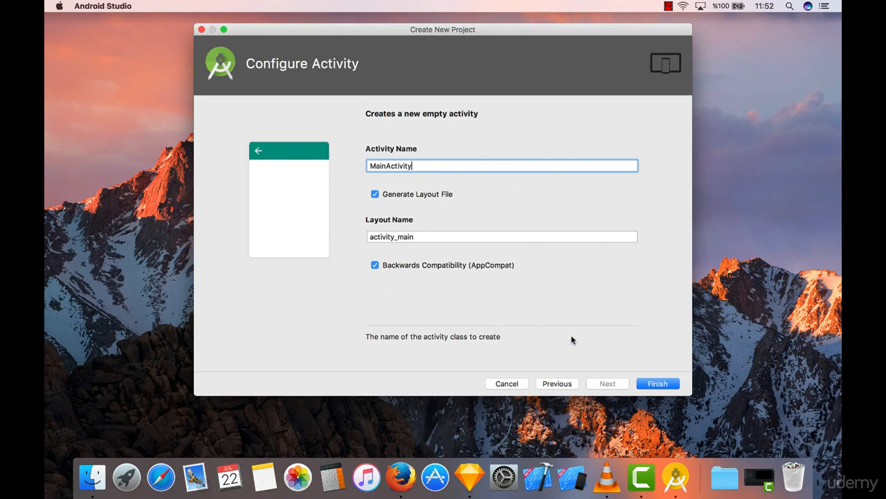
click(657, 383)
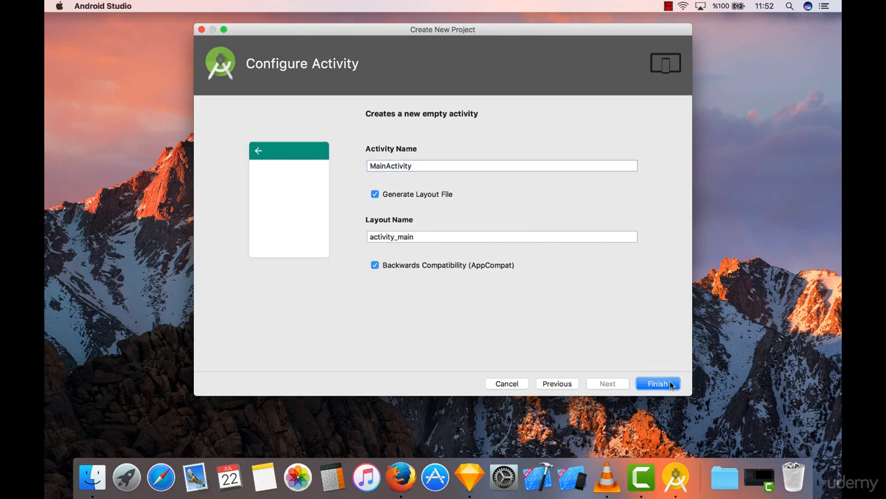
click(656, 383)
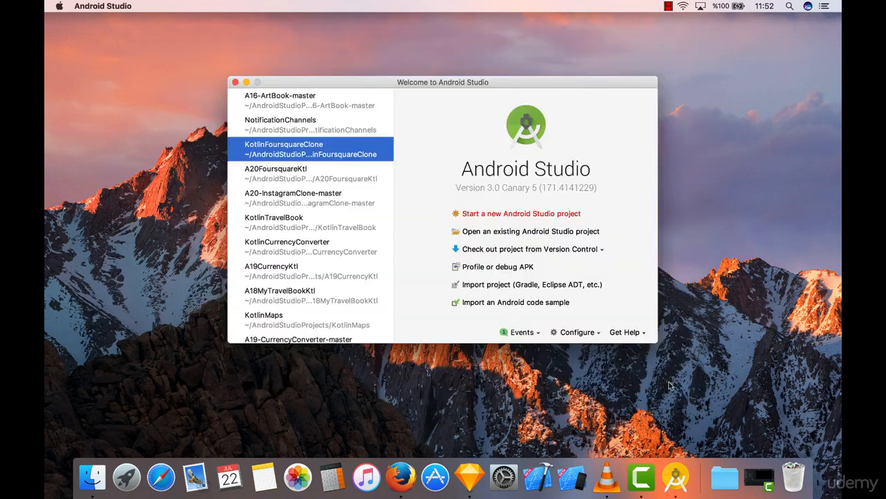